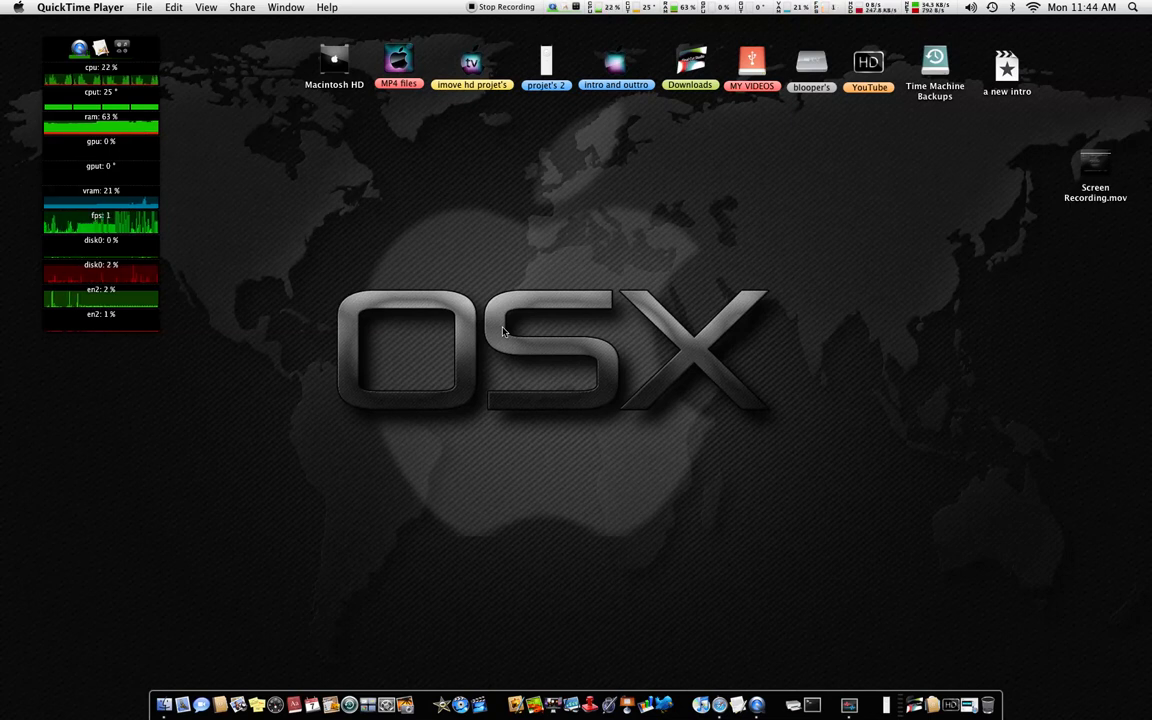
mouse_move(529, 325)
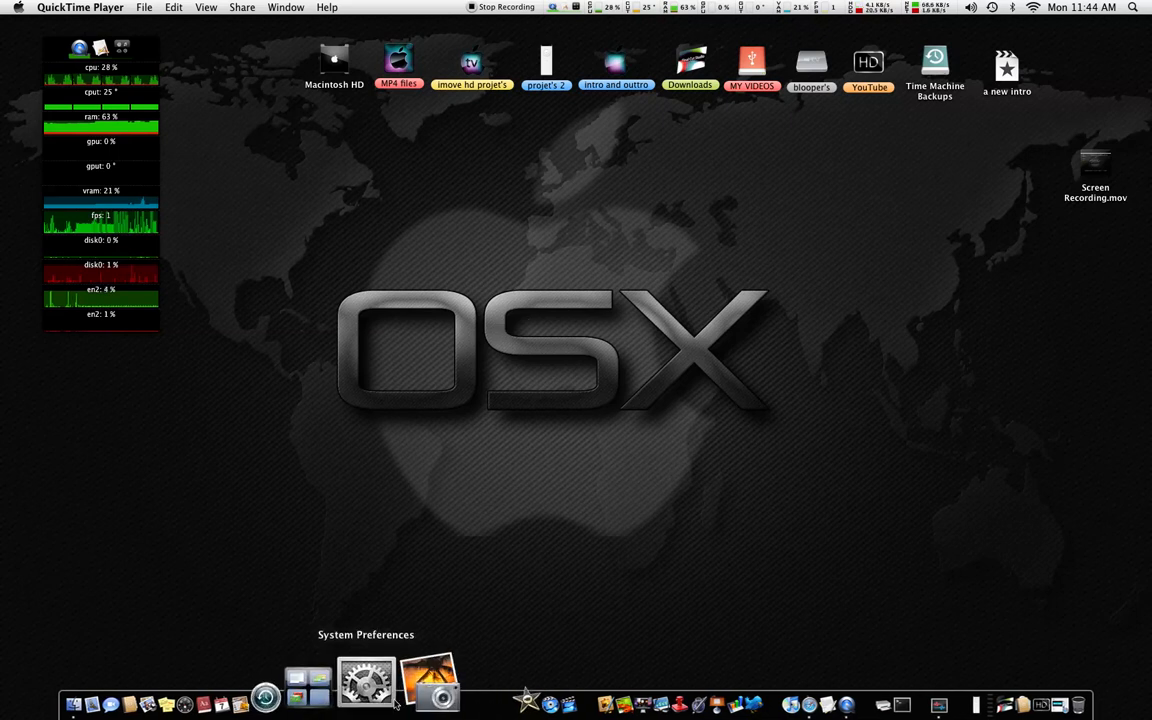
Step: Activate atMonitor via its floating monitor panel showing CPU, RAM, GPU and network readings
left_click(366, 680)
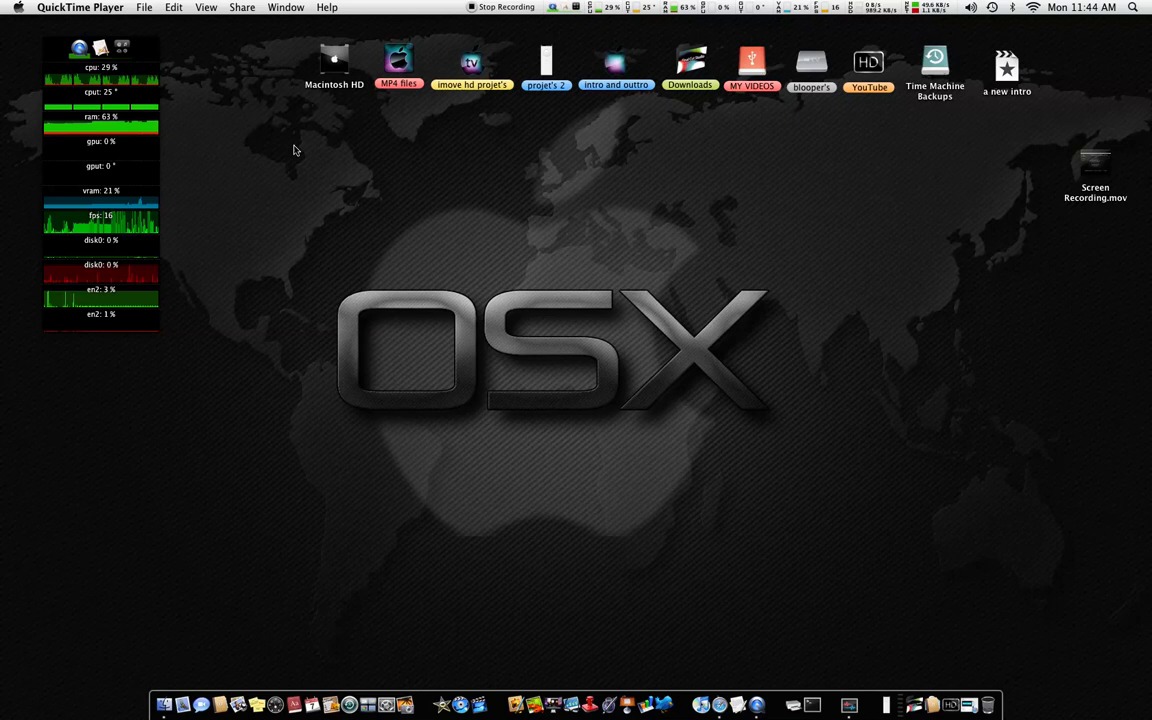
mouse_move(847, 527)
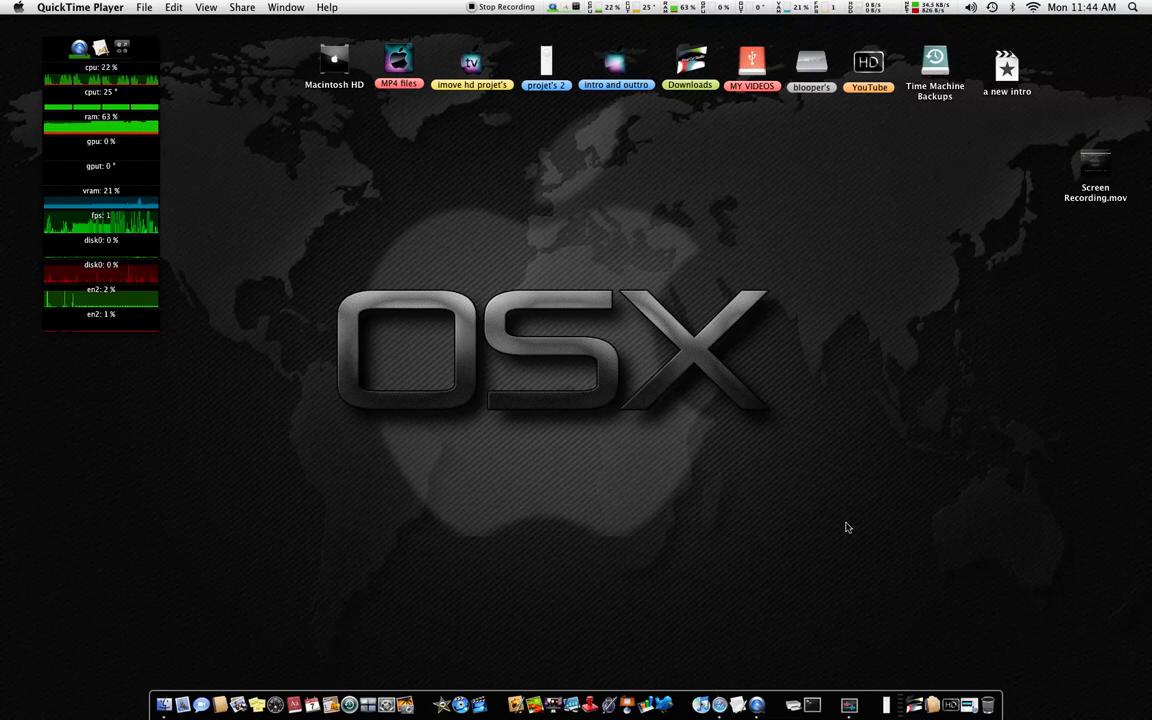
mouse_move(823, 593)
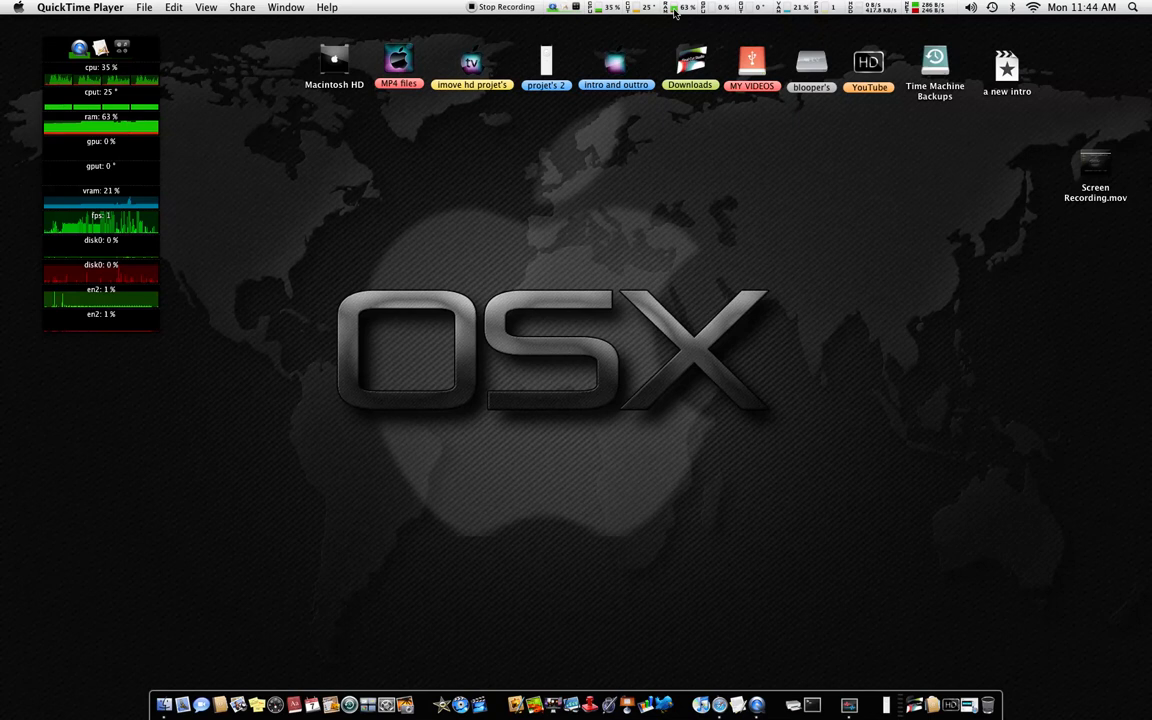
mouse_move(707, 22)
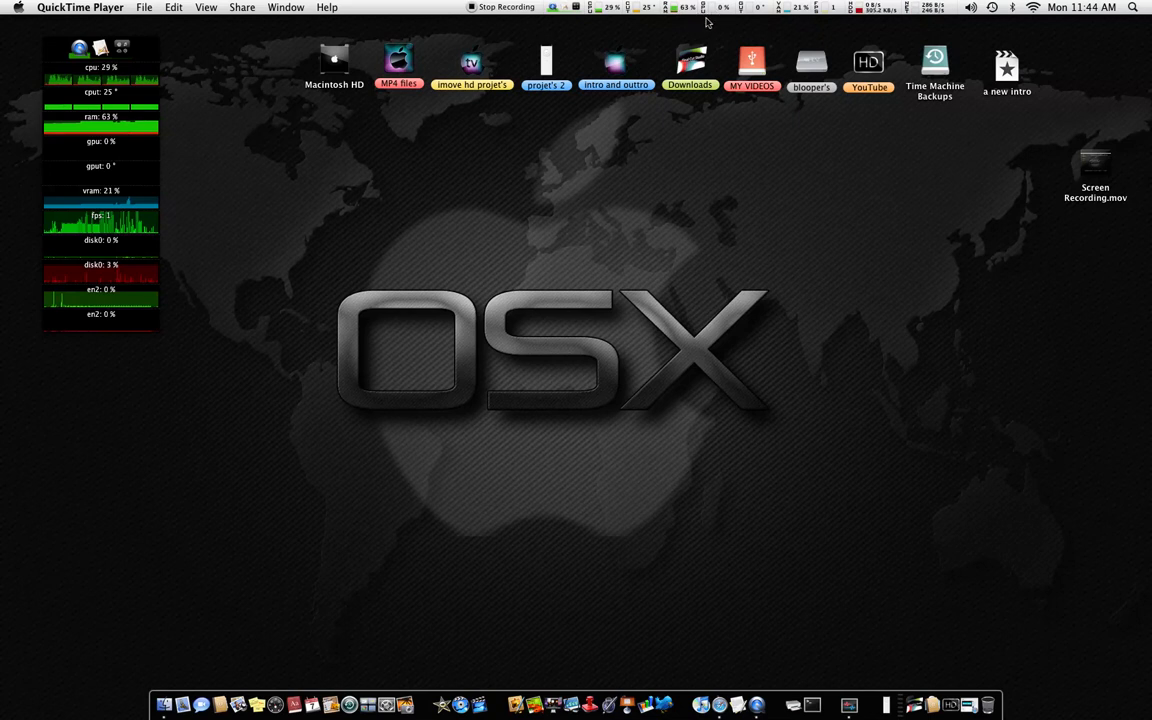
mouse_move(763, 31)
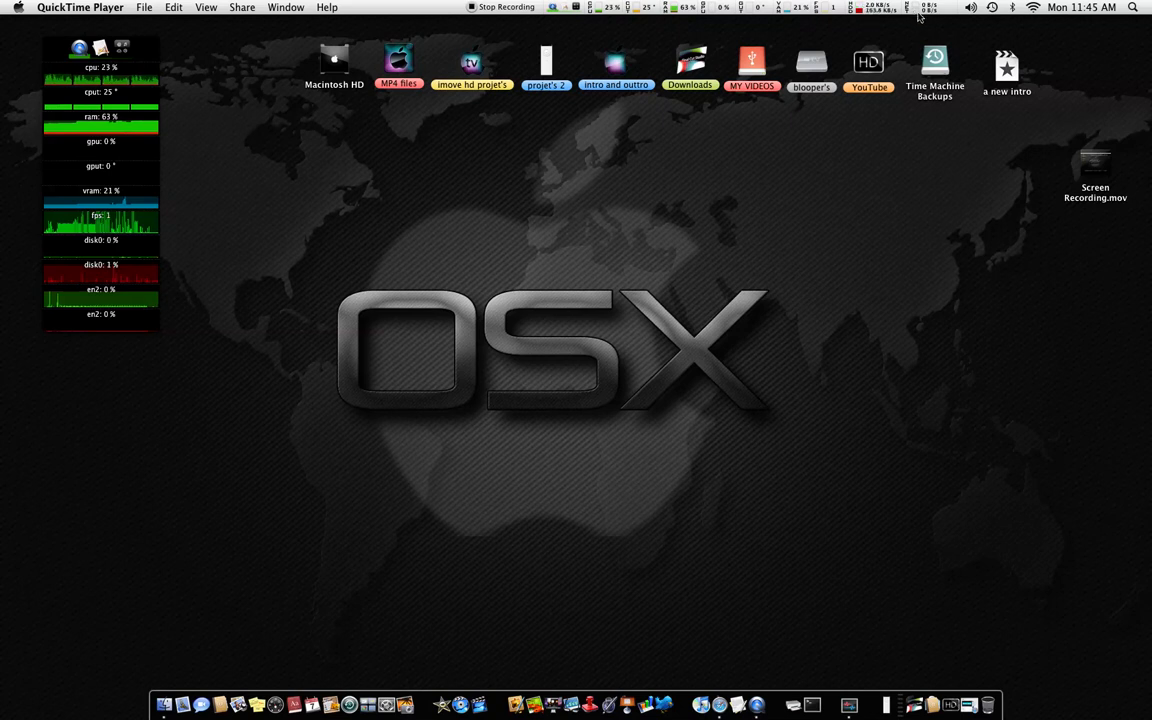
mouse_move(658, 107)
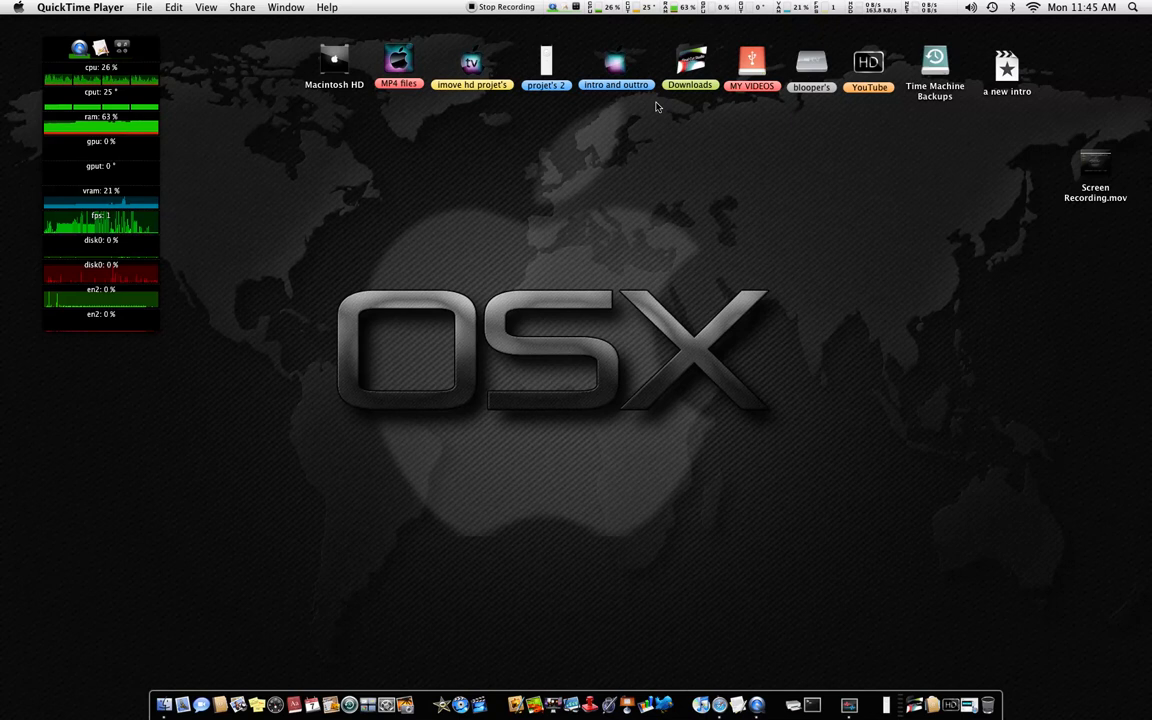
mouse_move(630, 189)
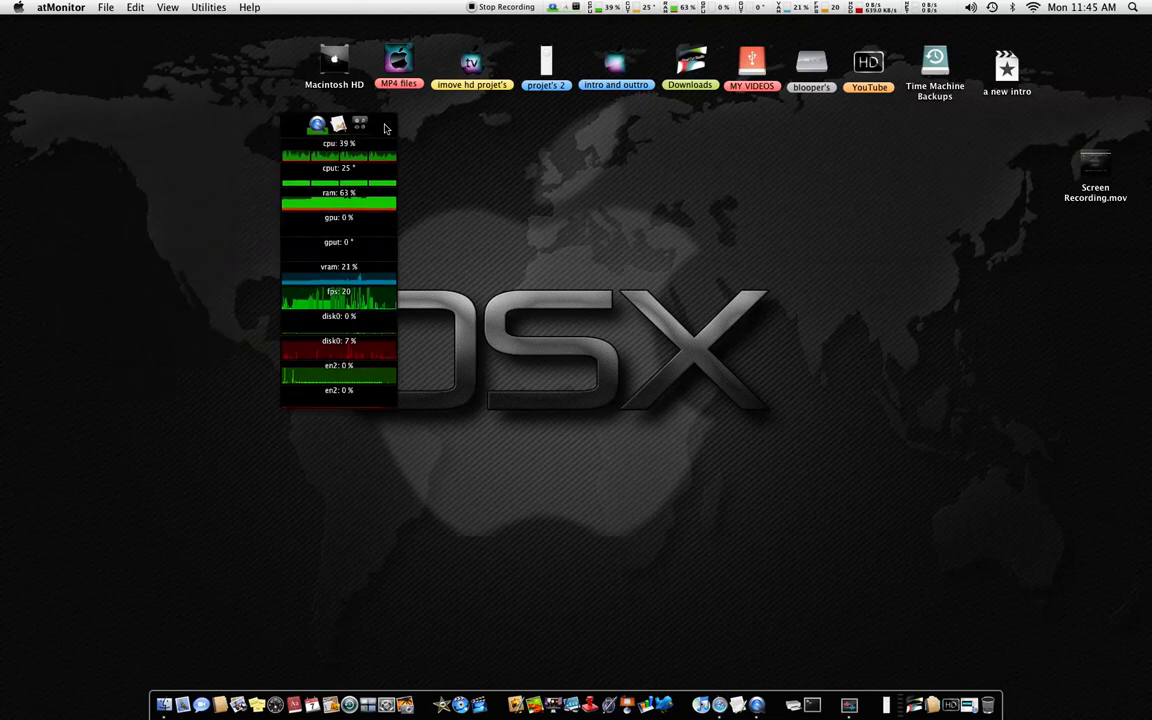
Step: Open atMonitor Preferences and choose Developer as the menu bar theme in Themes
left_click(61, 7)
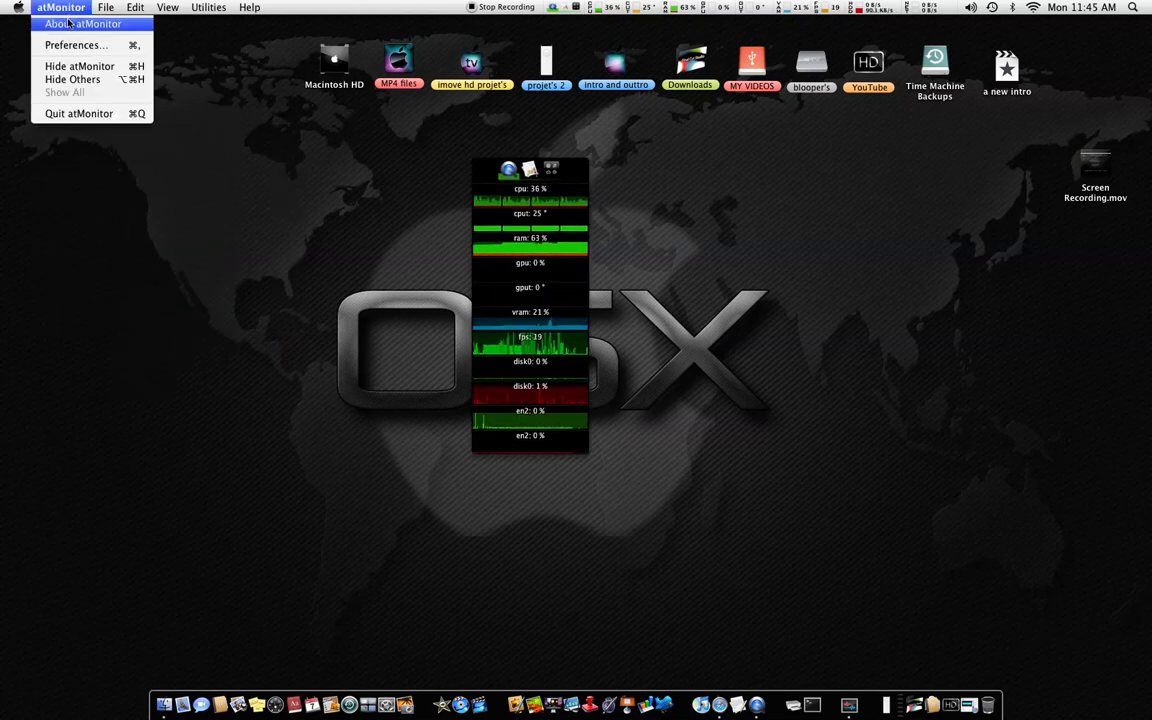
left_click(75, 45)
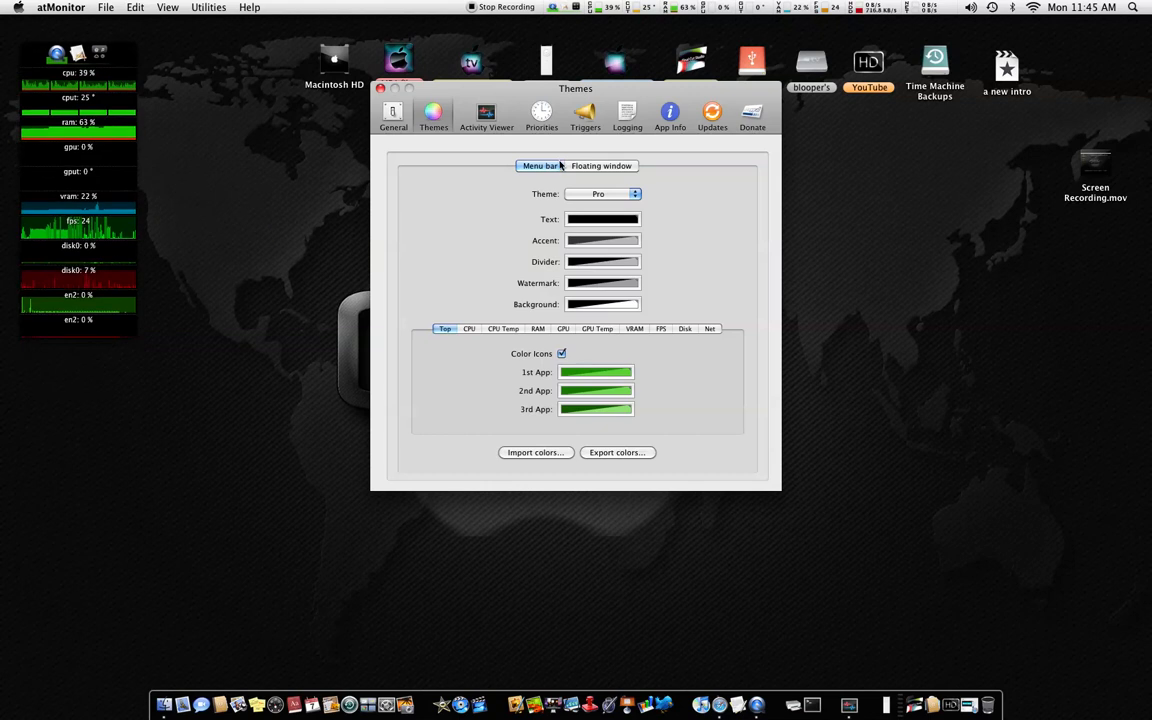
mouse_move(596, 217)
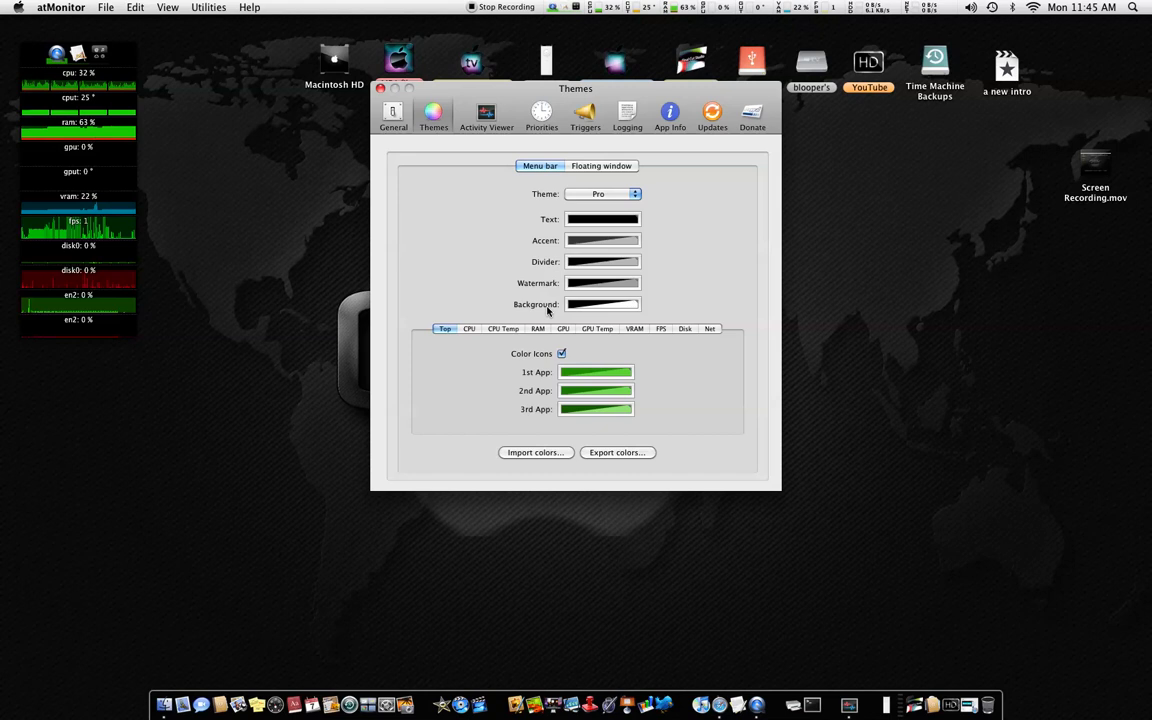
left_click(604, 193)
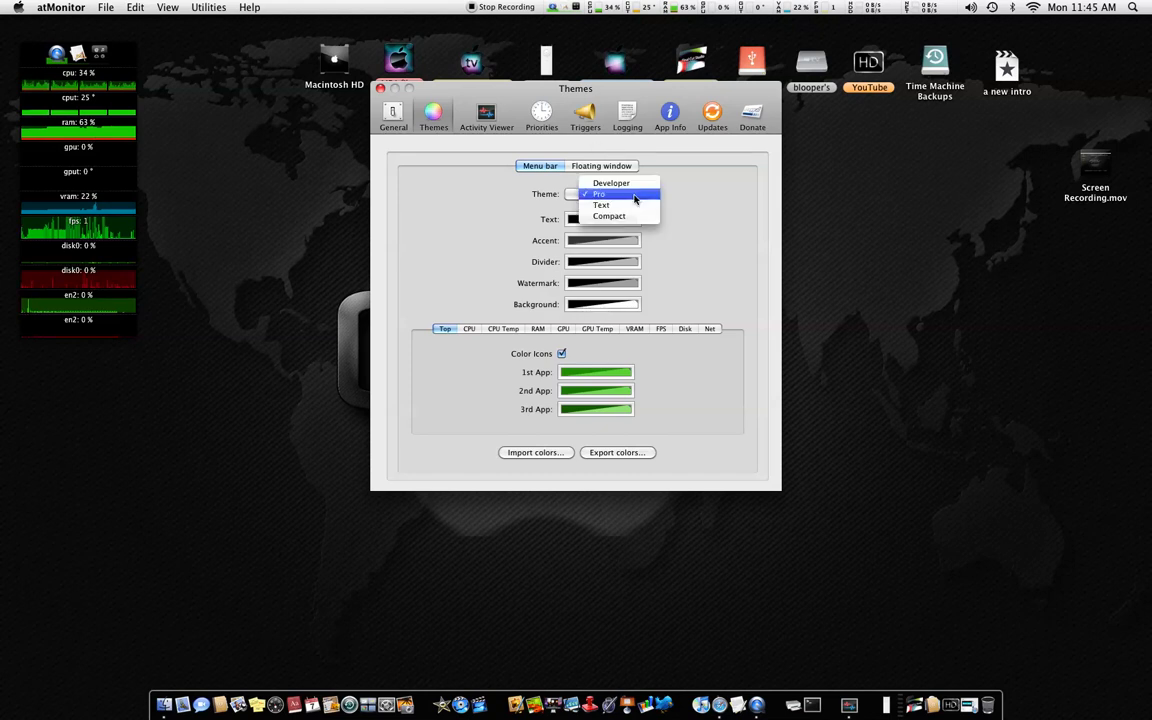
left_click(610, 182)
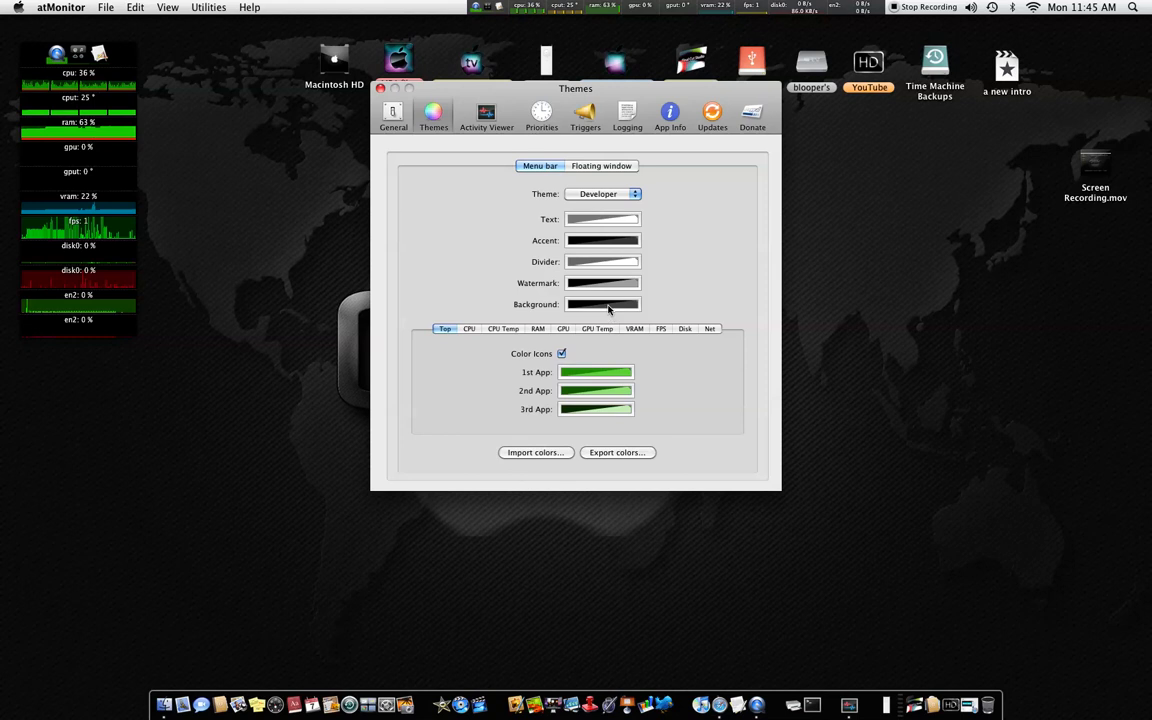
Step: Set the menu bar background colour to Blue, then switch the theme back to Pro
left_click(602, 304)
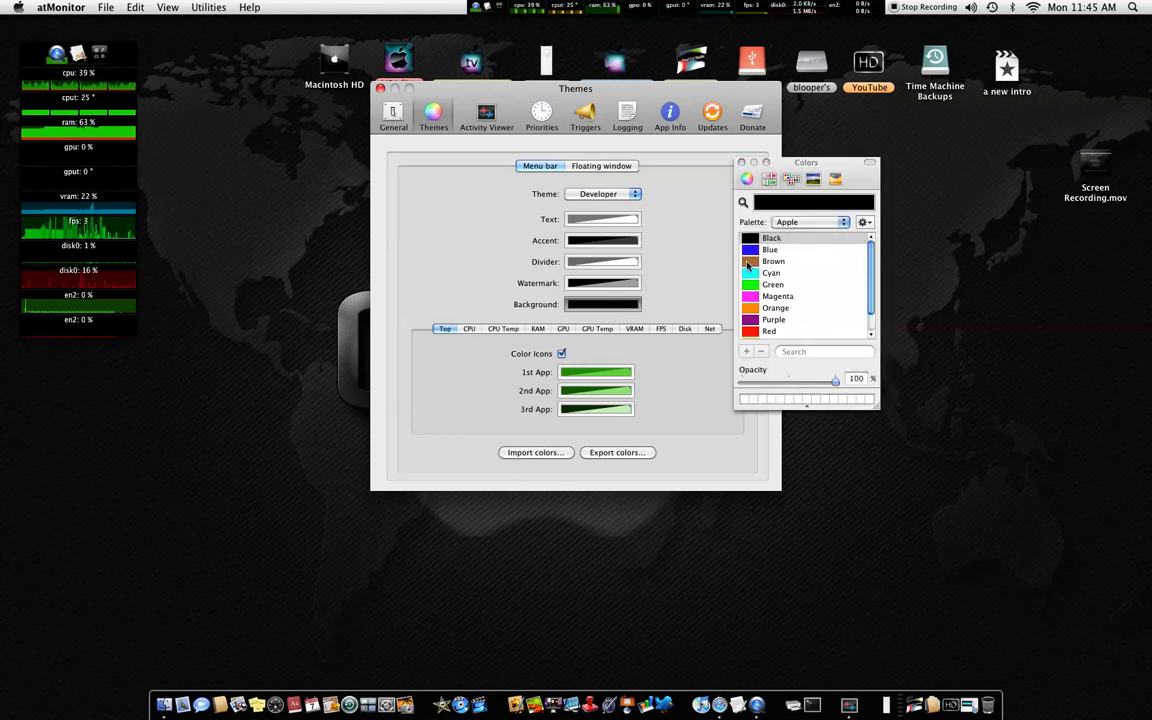
left_click(769, 249)
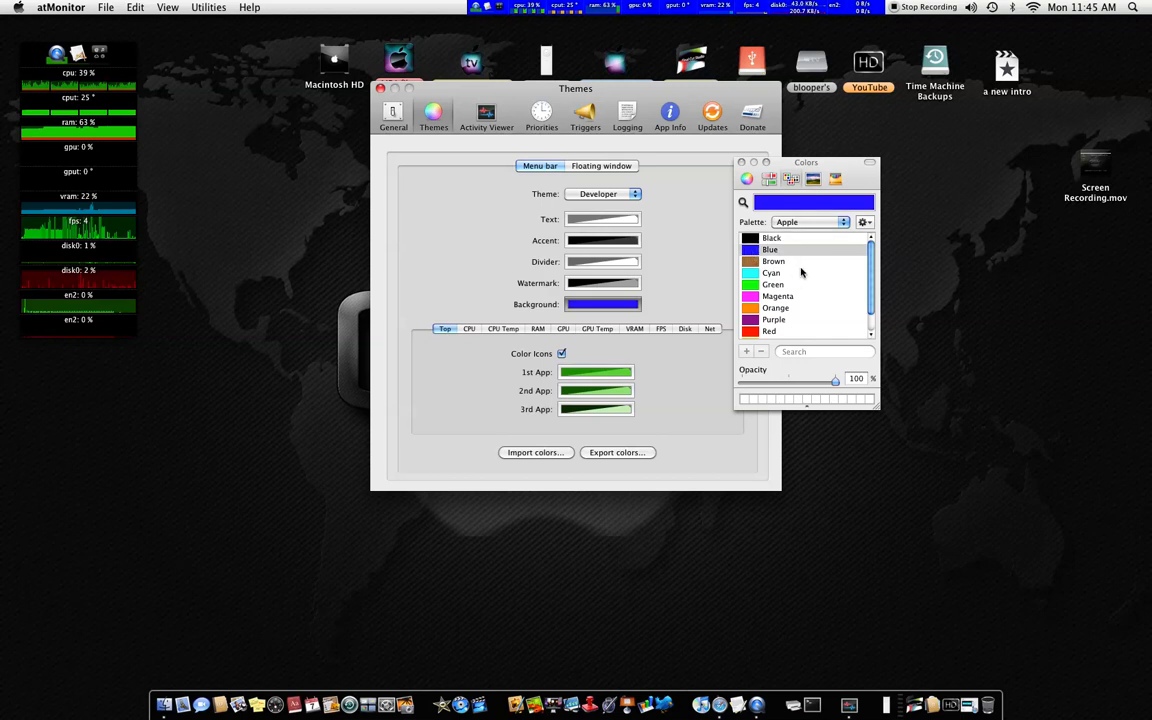
left_click(603, 193)
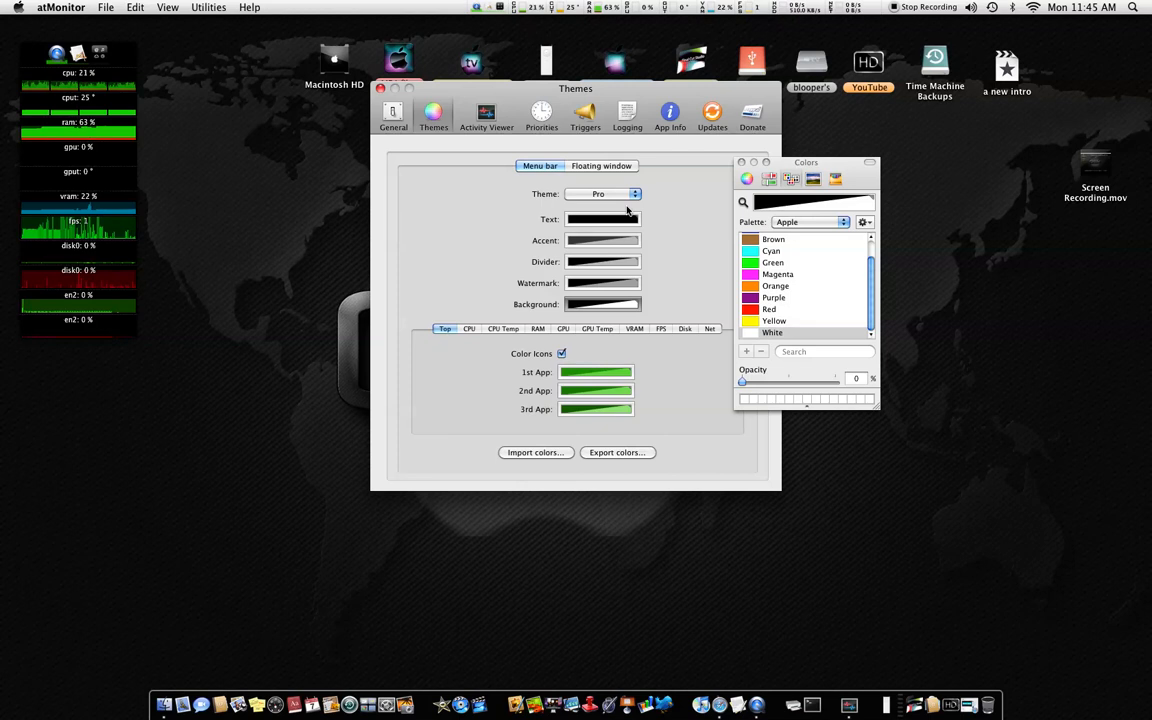
mouse_move(708, 178)
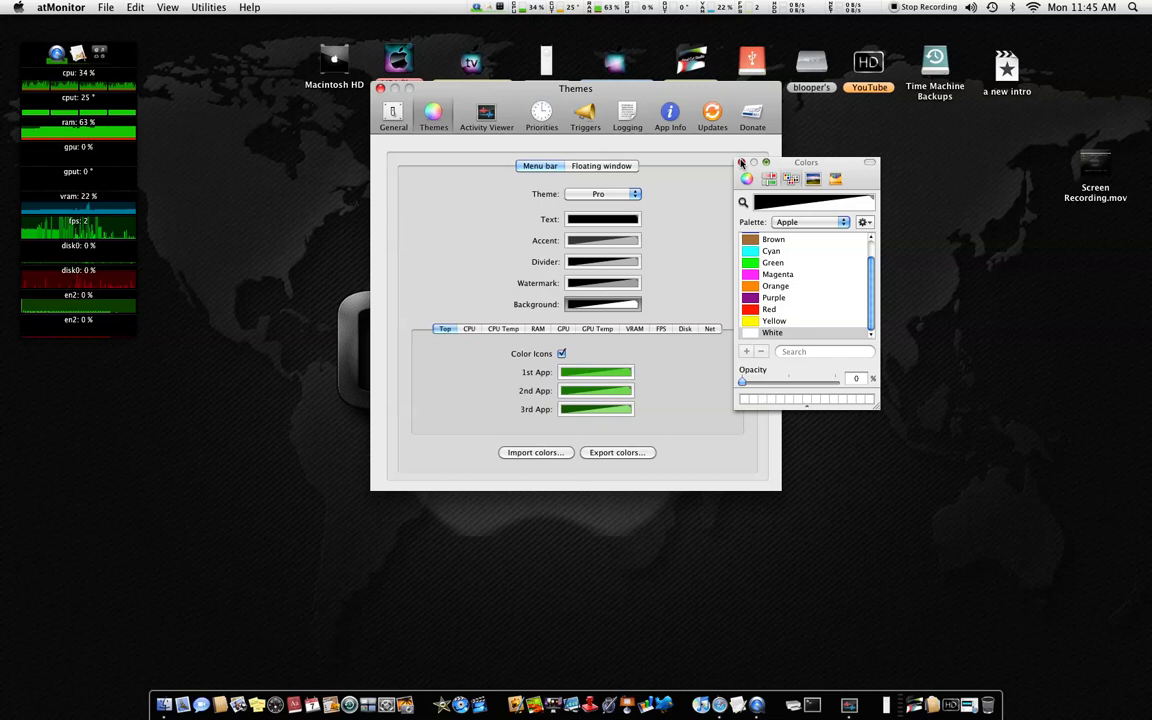
Step: Close the Colors panel and view the CPU, CPU Temp and GPU colour settings
left_click(741, 162)
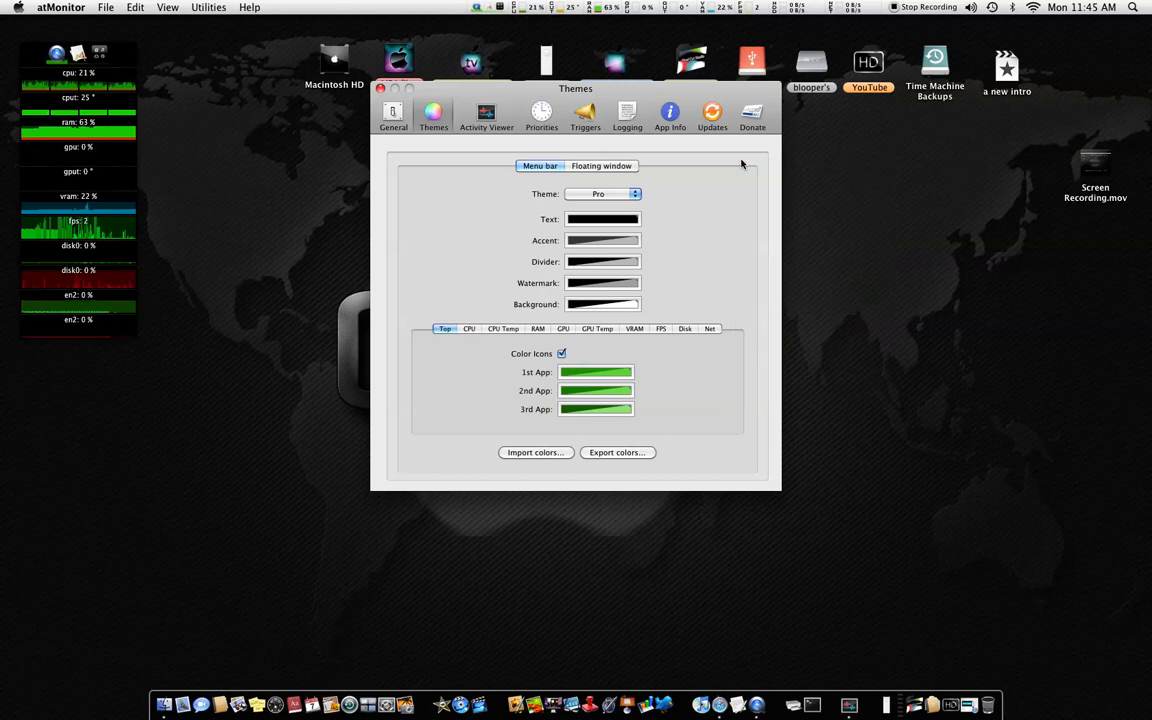
mouse_move(477, 341)
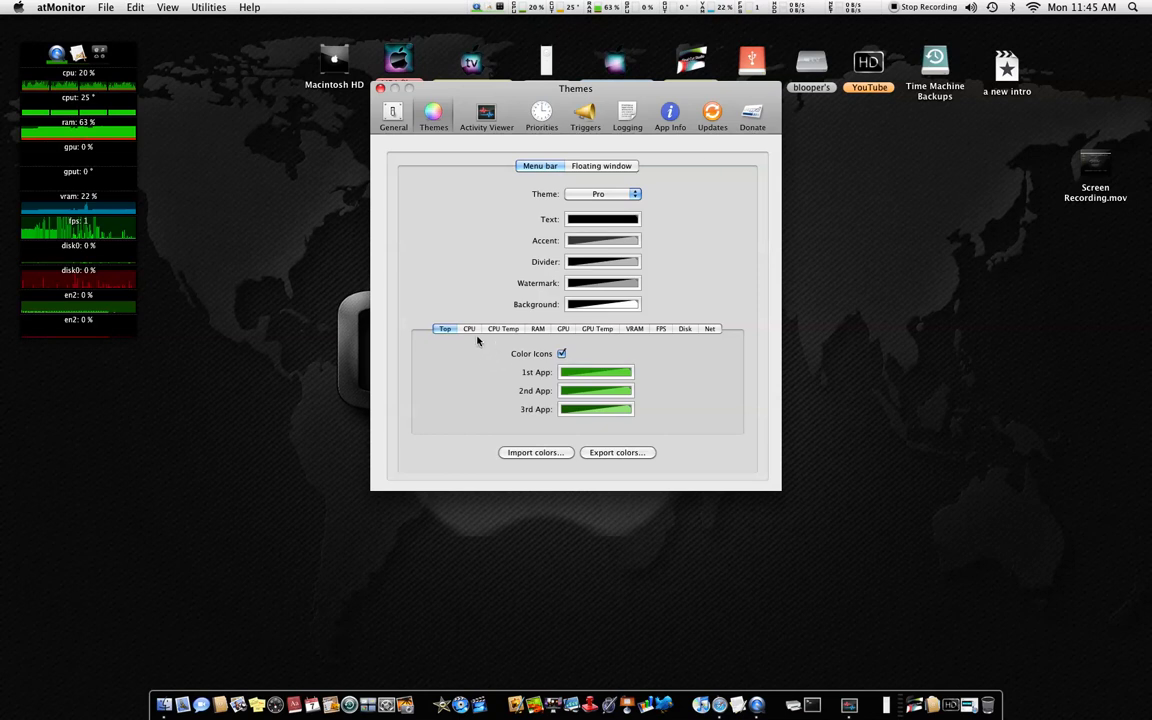
left_click(469, 329)
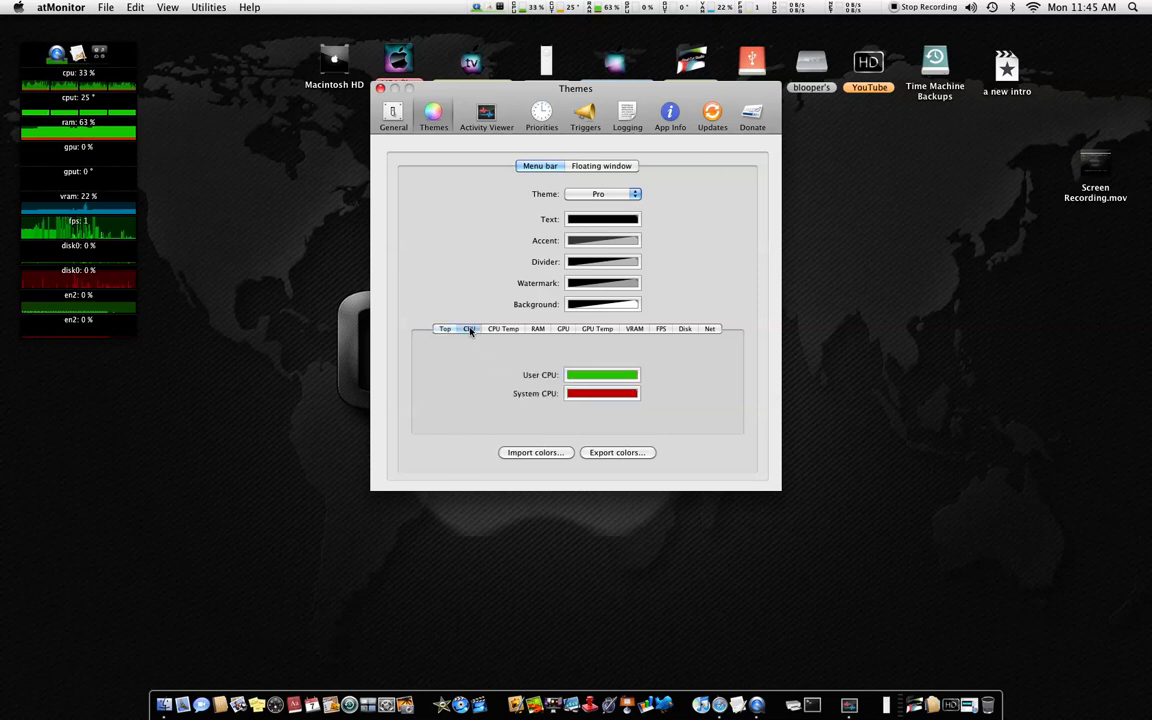
left_click(469, 328)
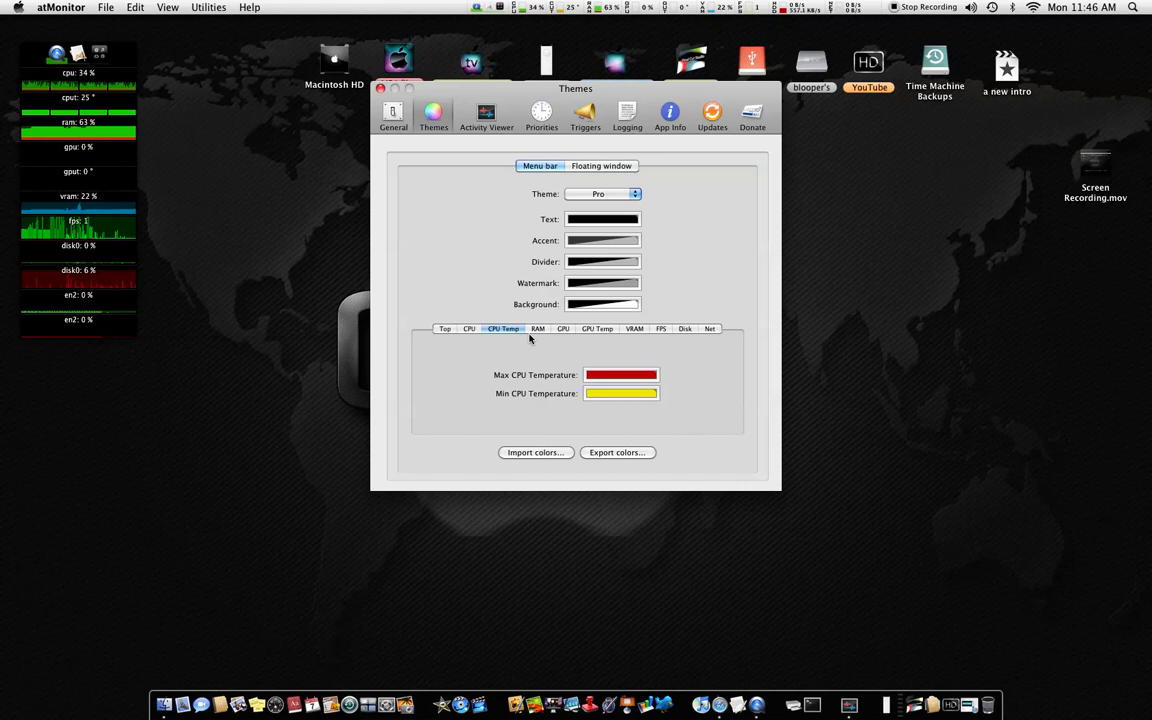
left_click(563, 328)
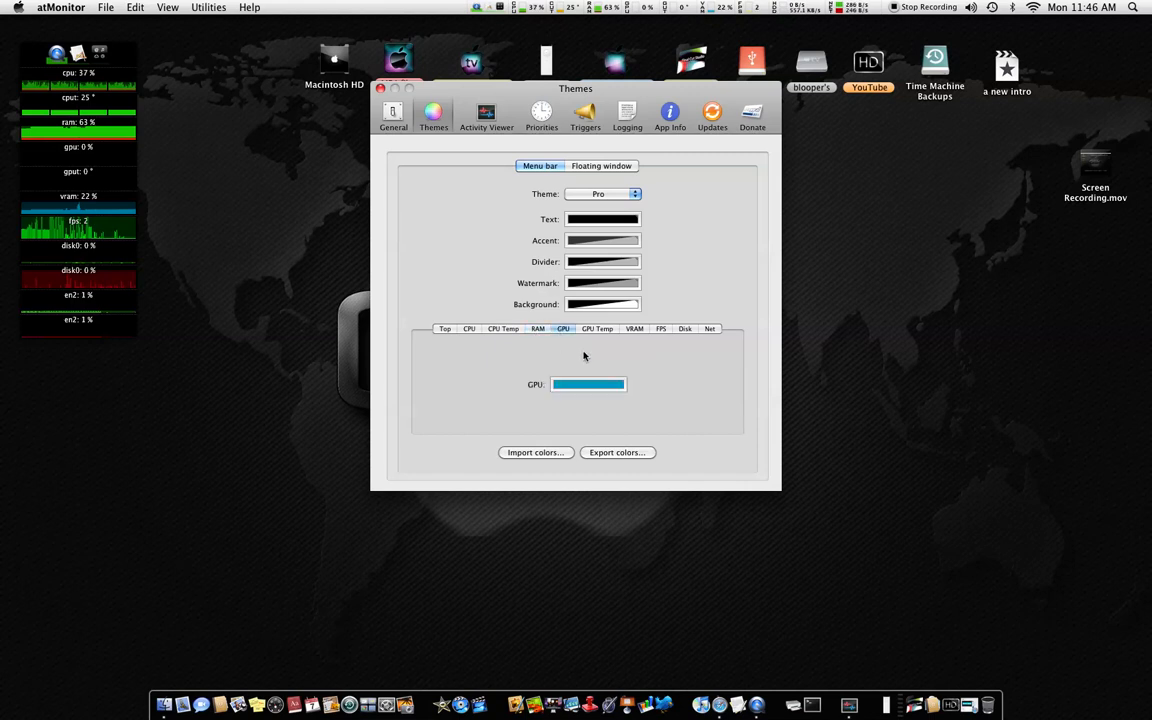
Step: Review the GPU Temp, VRAM, FPS, Disk and Net colours, ending on Top apps
left_click(597, 328)
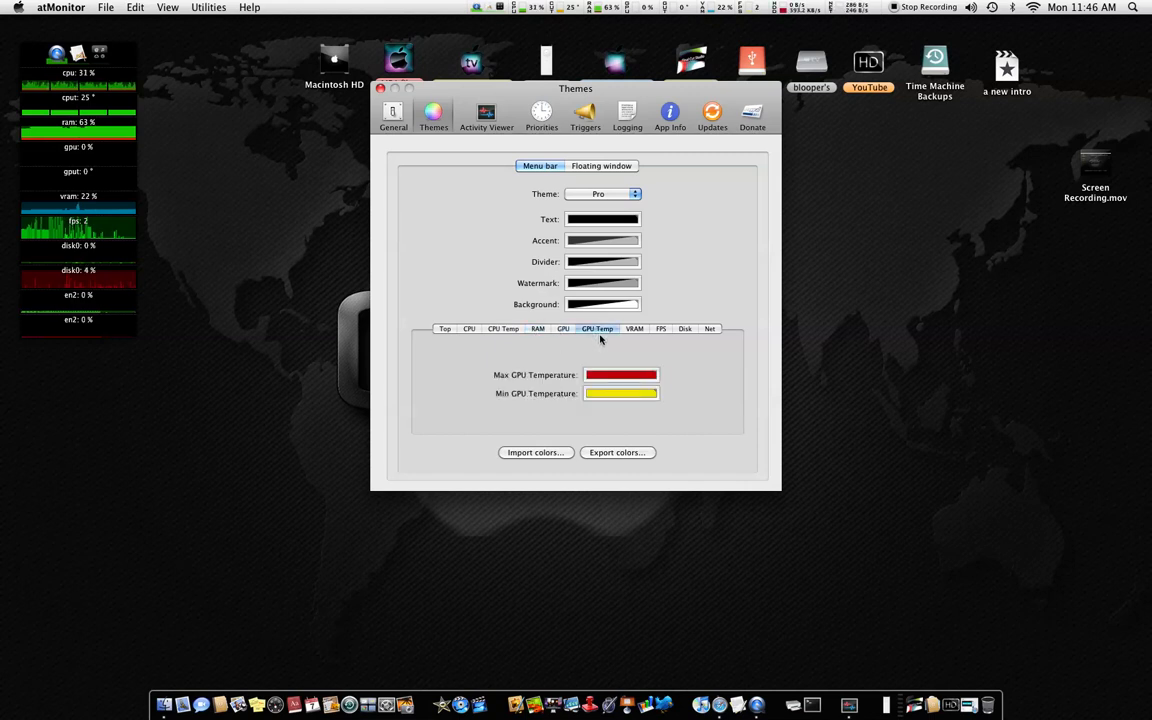
left_click(634, 329)
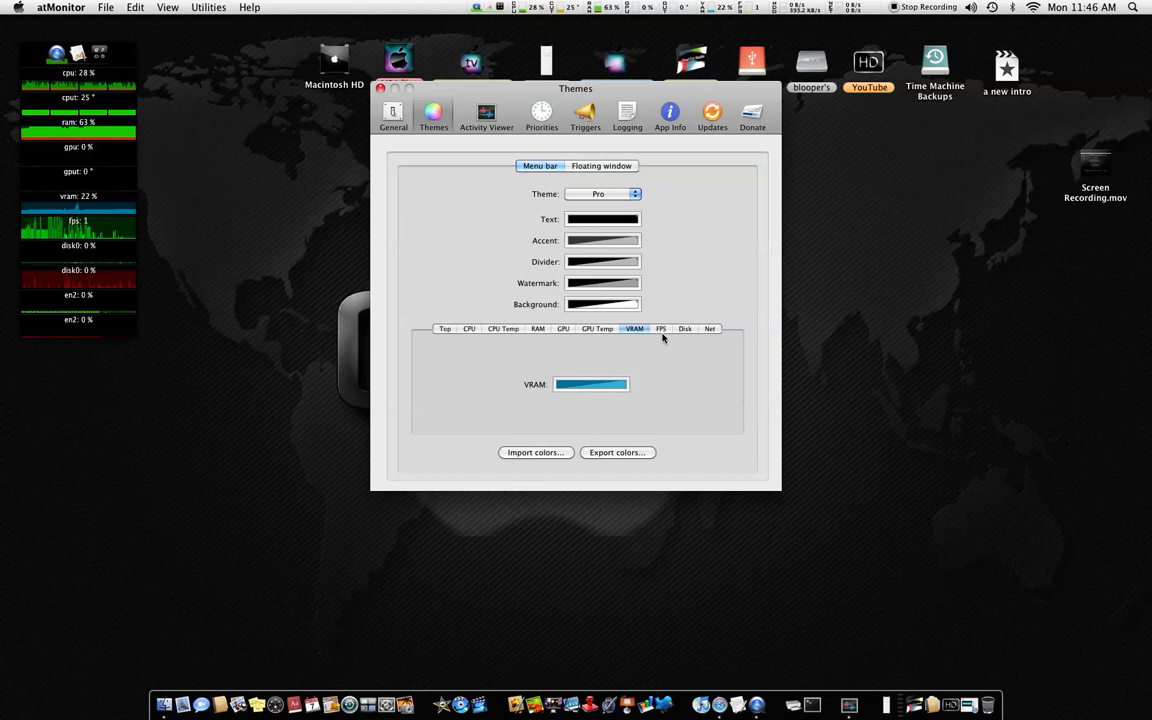
left_click(661, 329)
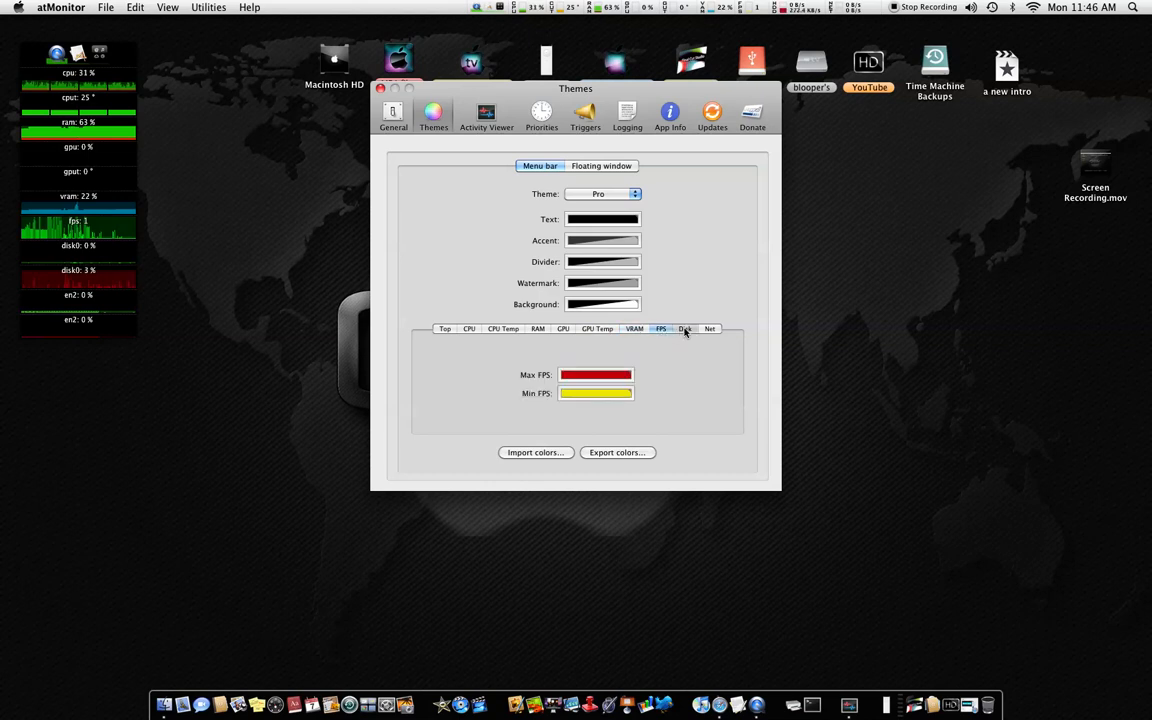
left_click(685, 328)
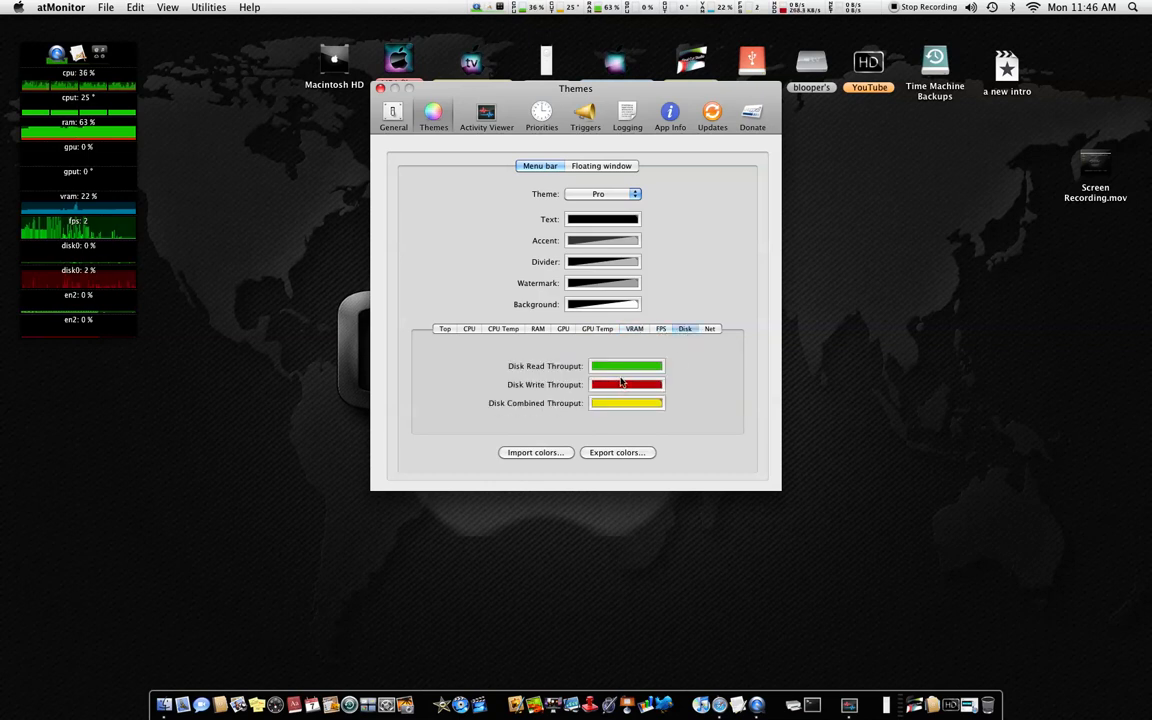
mouse_move(700, 366)
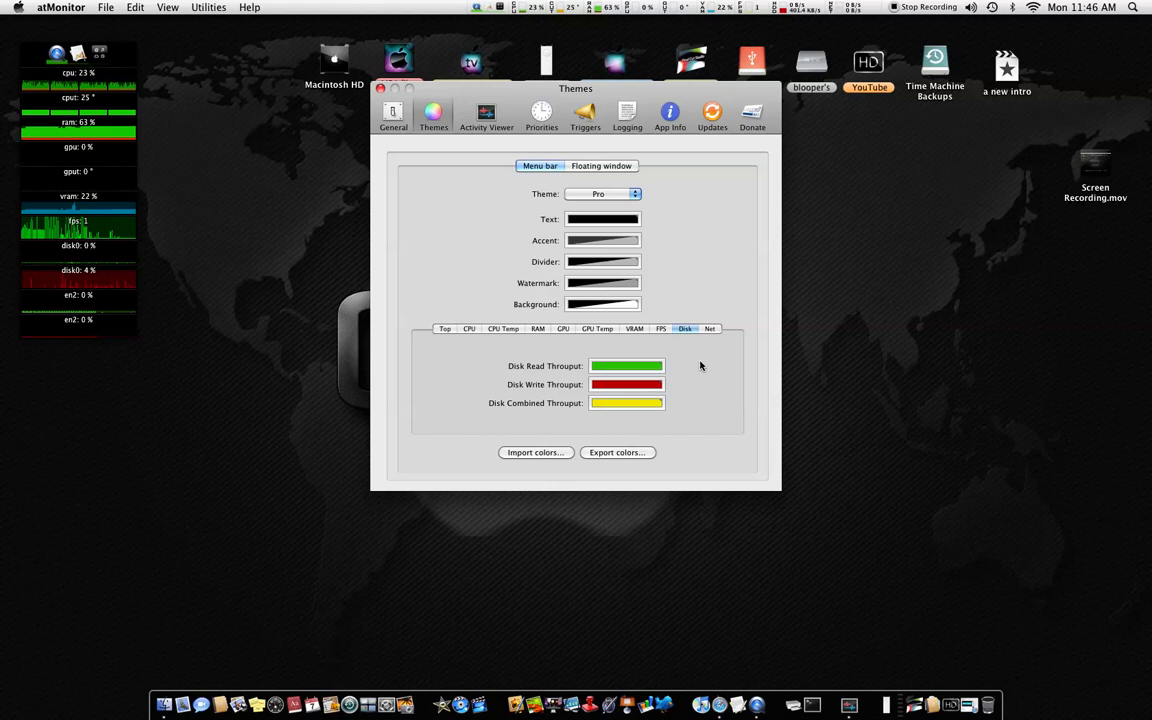
left_click(710, 329)
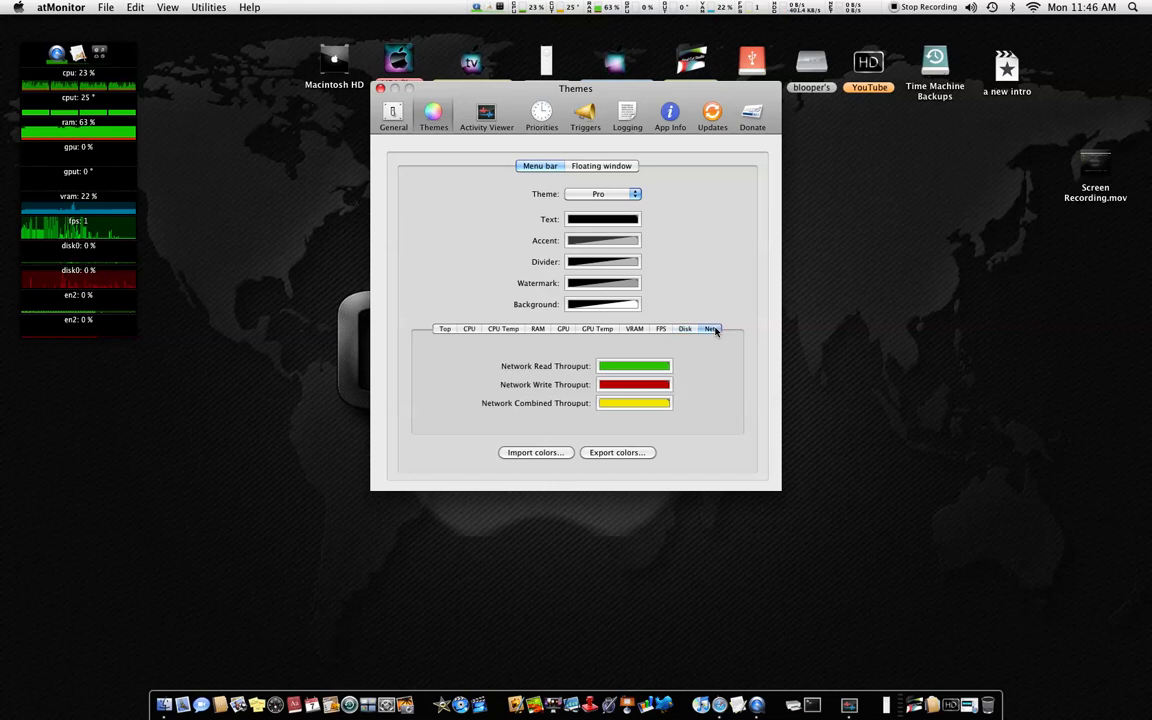
left_click(445, 328)
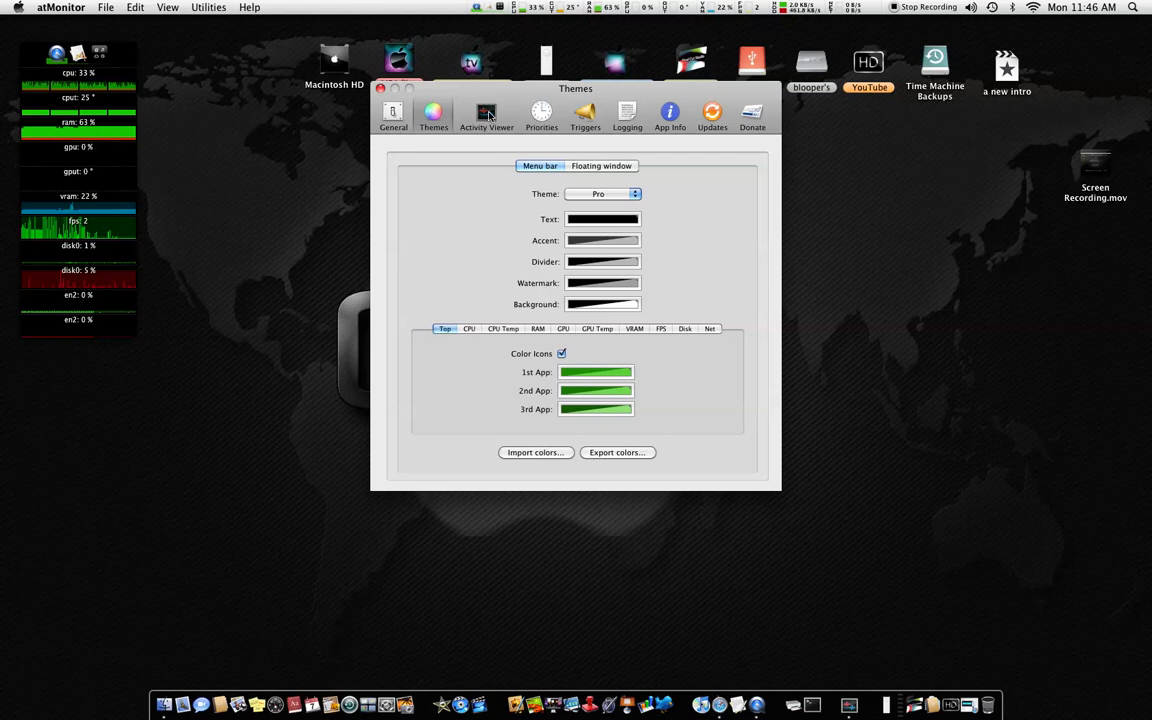
Step: In Activity Viewer, view the CPU, CPU Temp, VRAM and Net menu bar settings
left_click(488, 118)
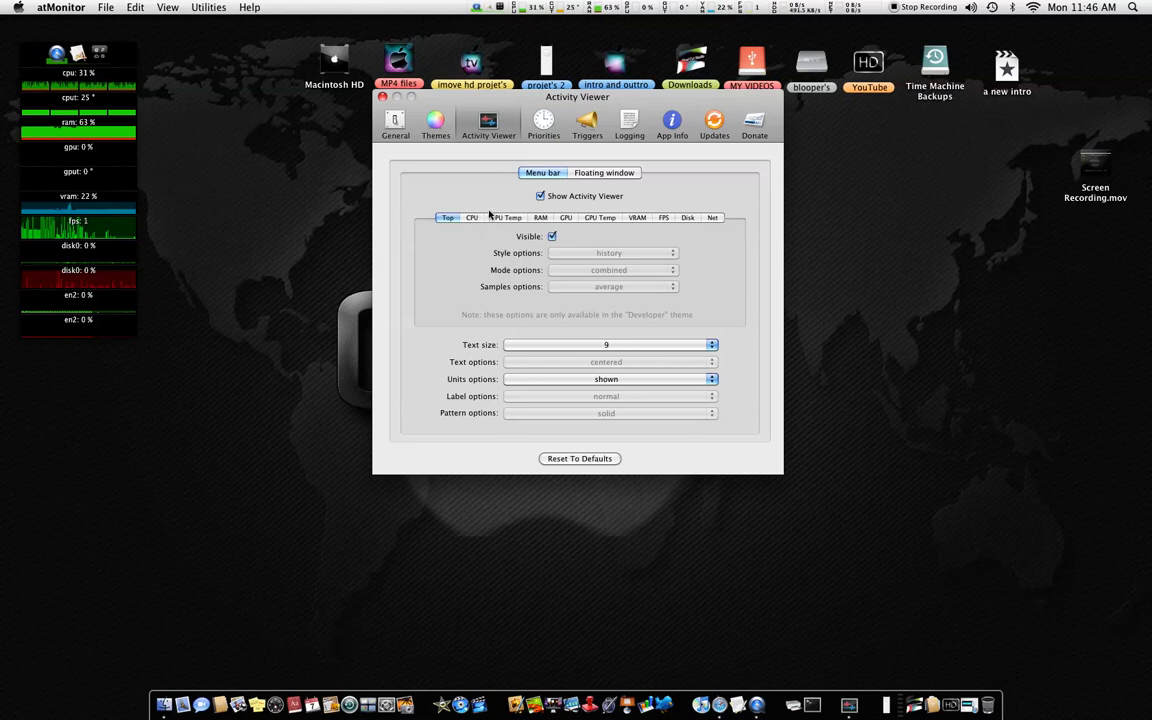
left_click(471, 217)
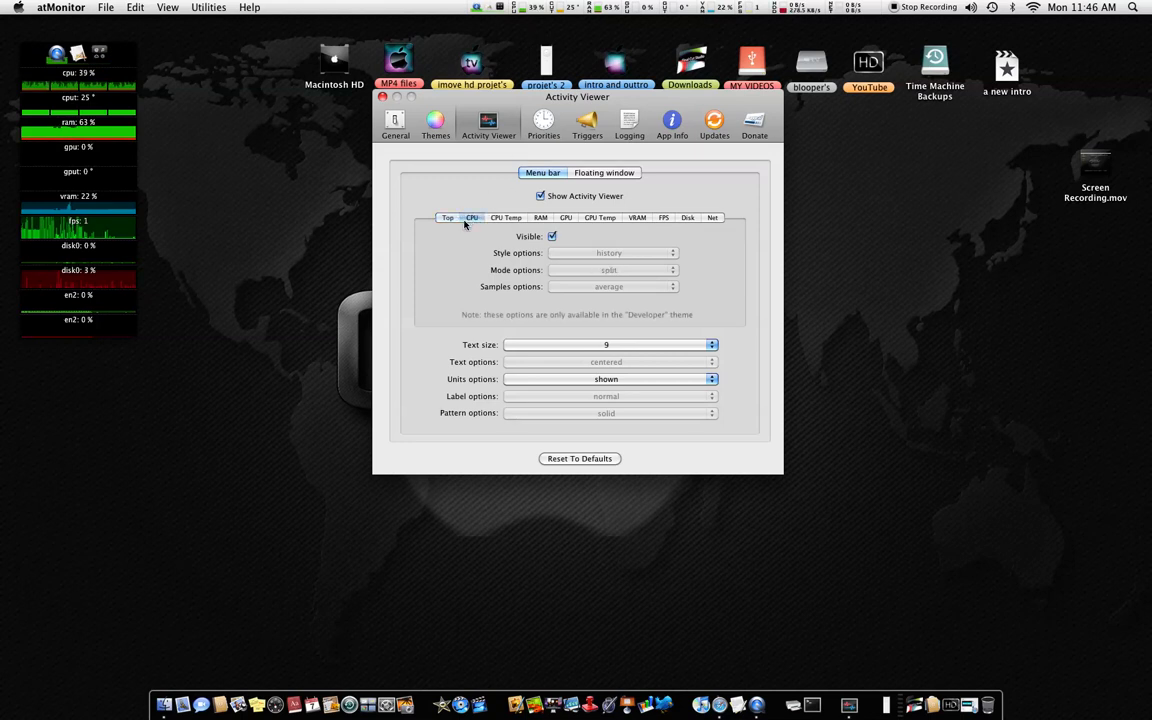
left_click(506, 217)
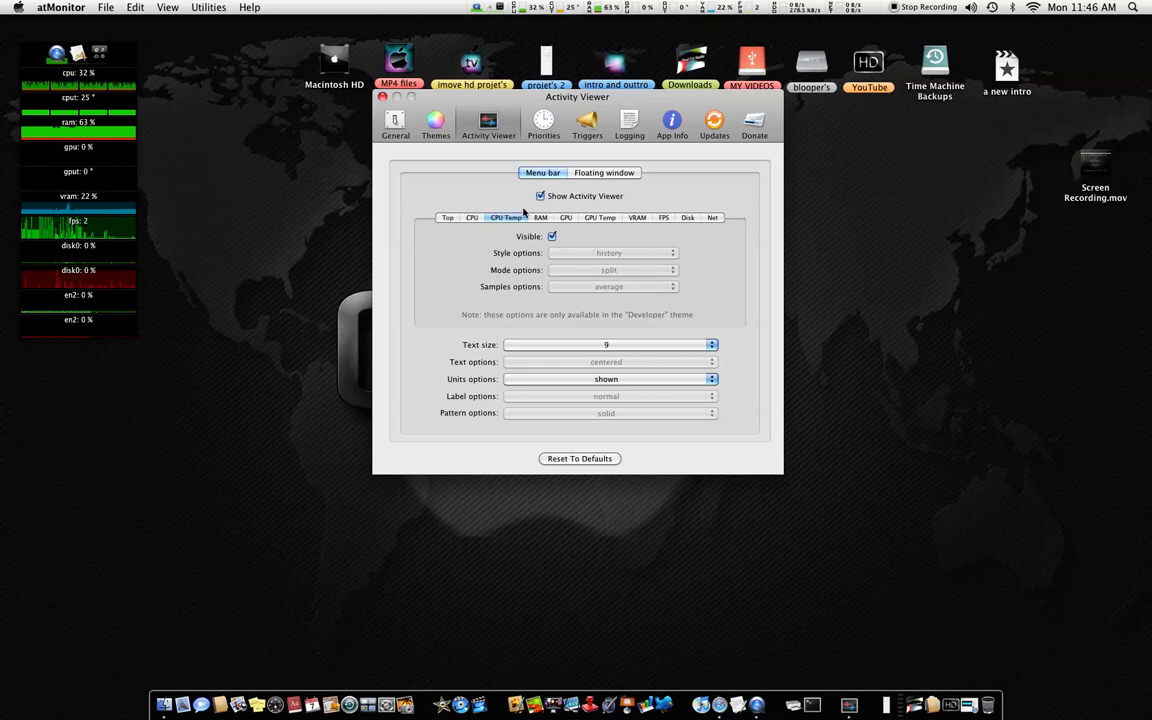
left_click(637, 217)
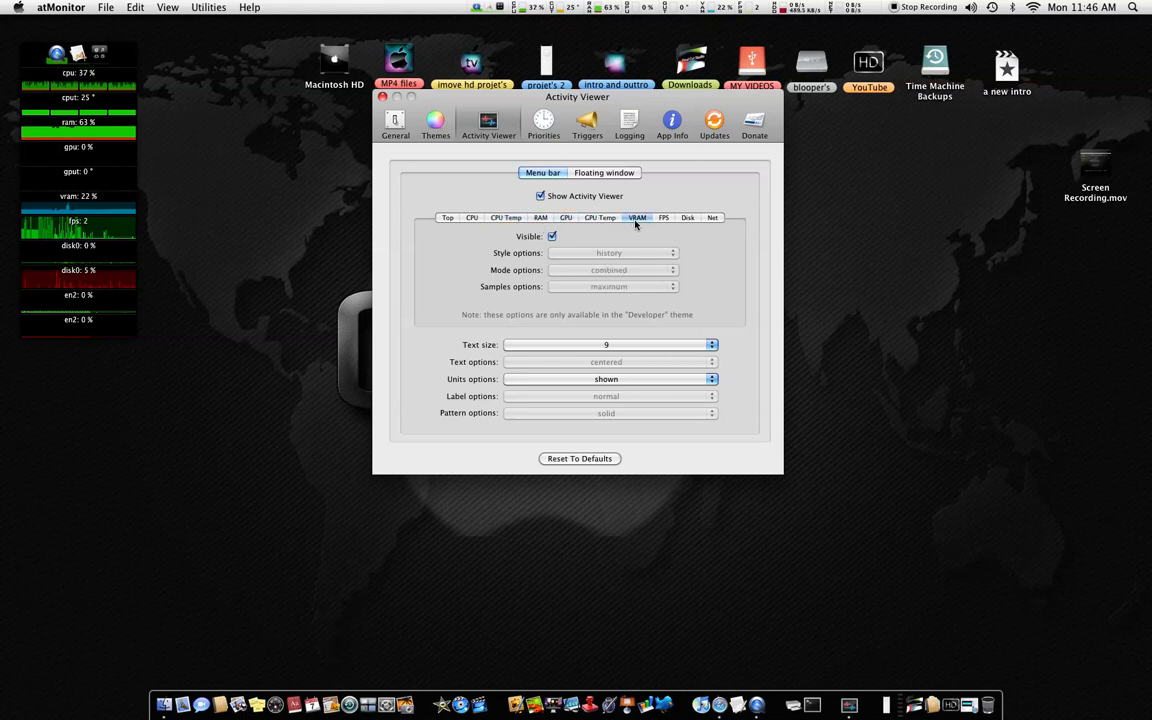
left_click(712, 217)
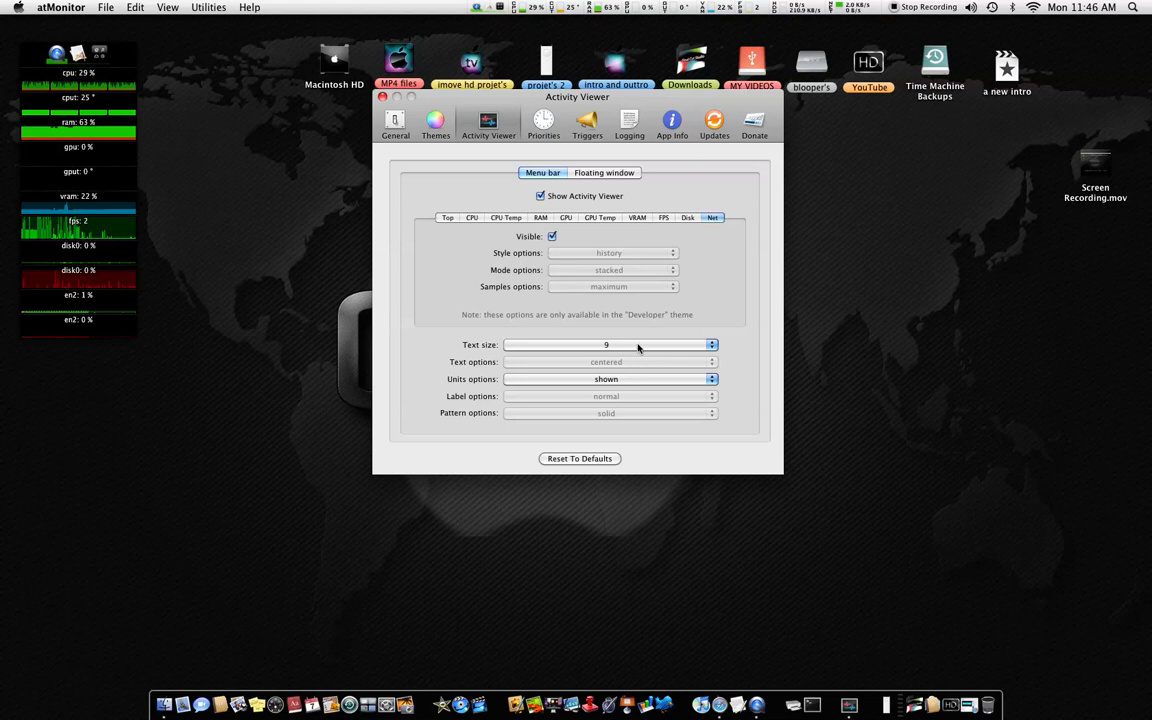
Step: Try Net menu bar text sizes 10 and 12, then settle back on 9
left_click(606, 344)
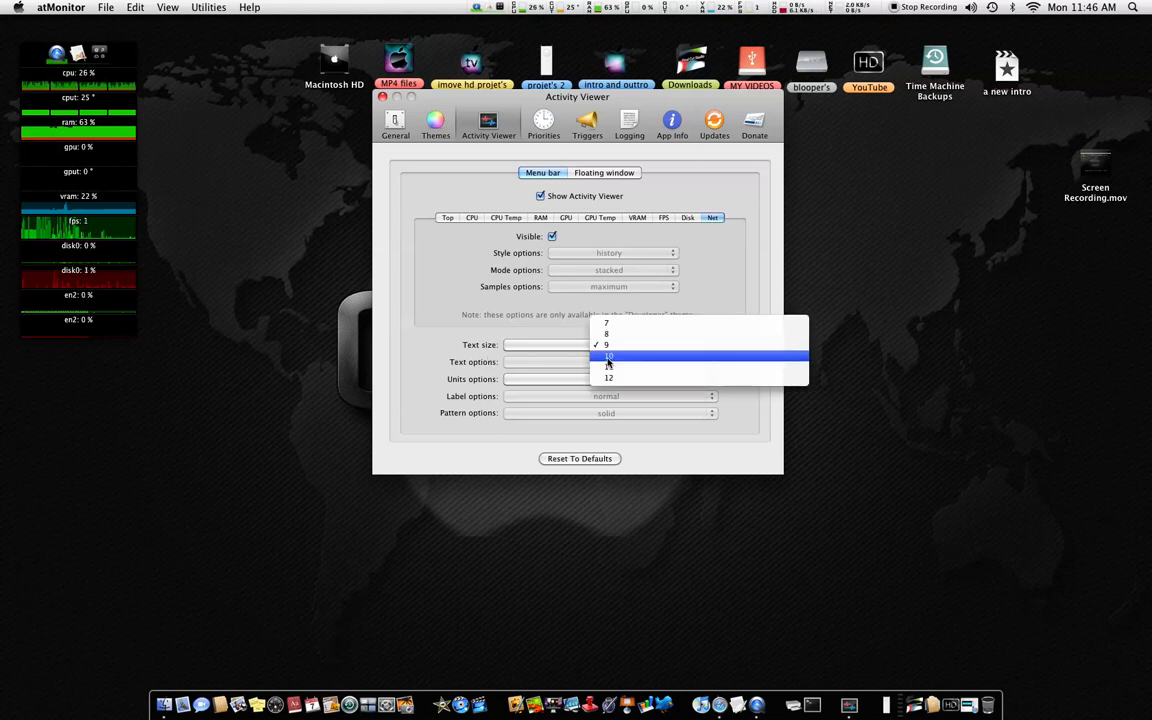
left_click(608, 355)
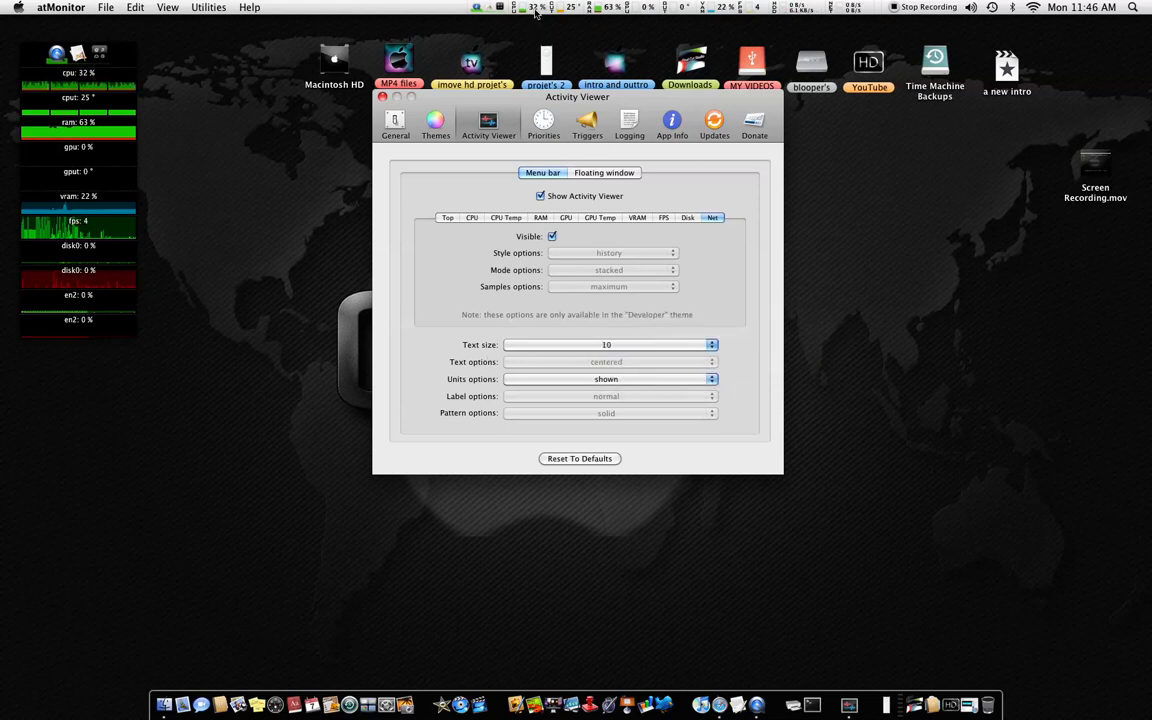
left_click(610, 345)
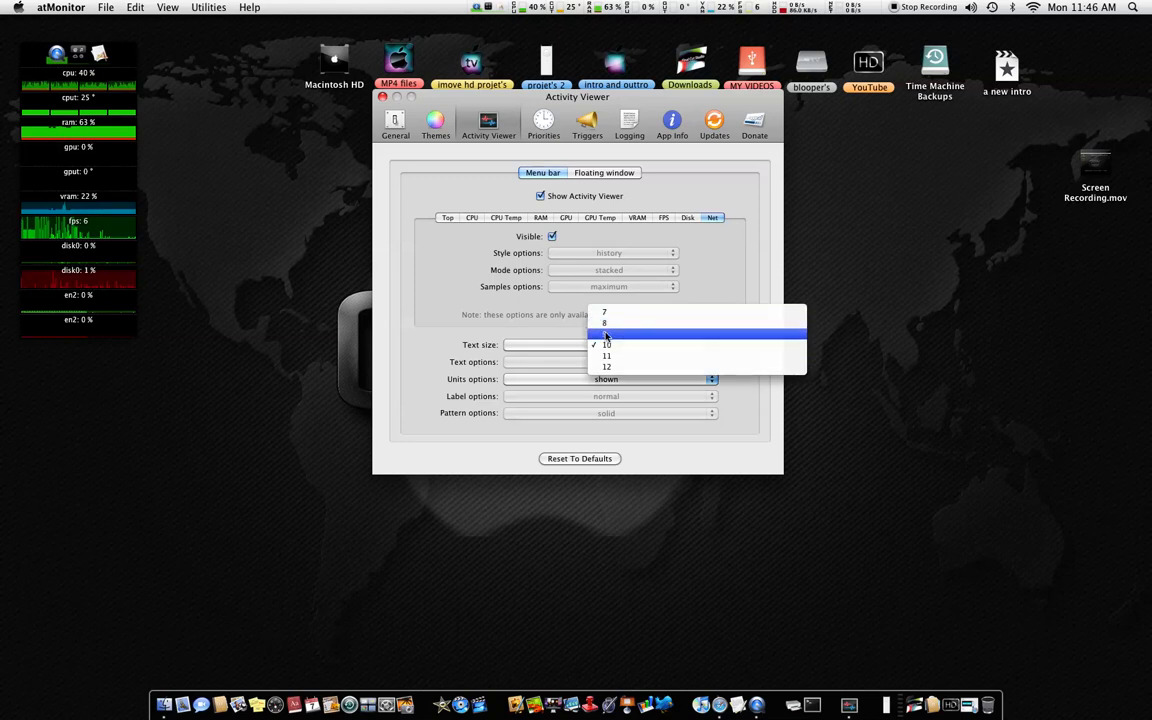
mouse_move(623, 367)
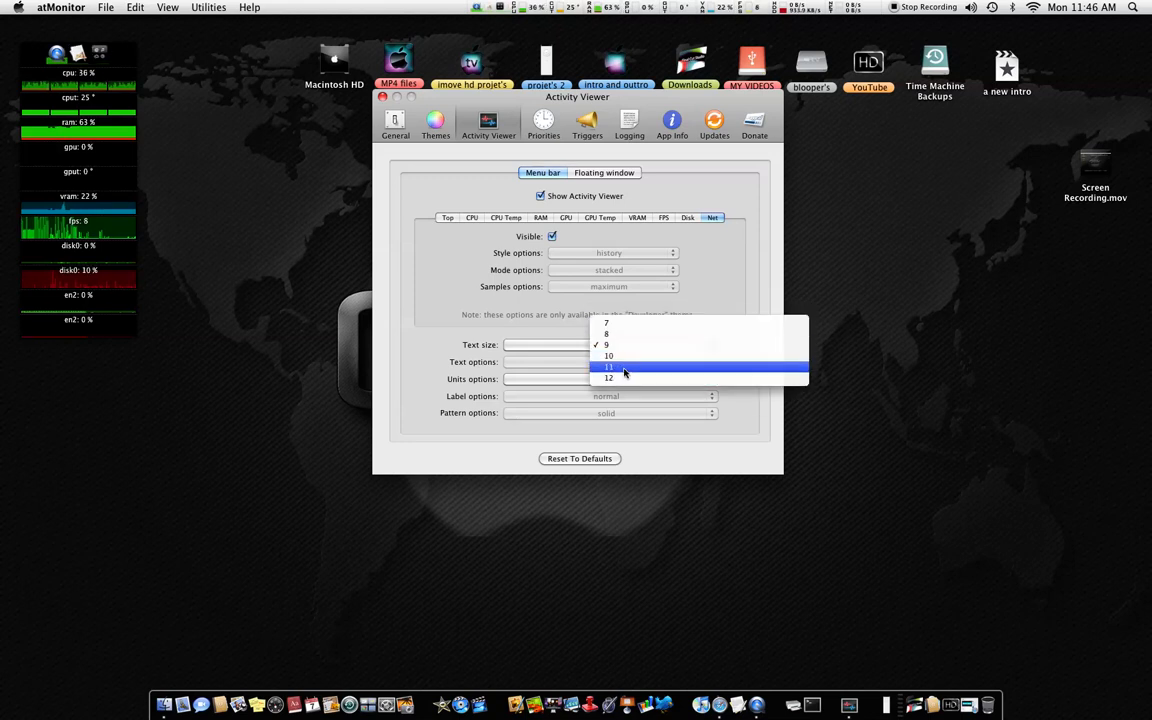
left_click(608, 377)
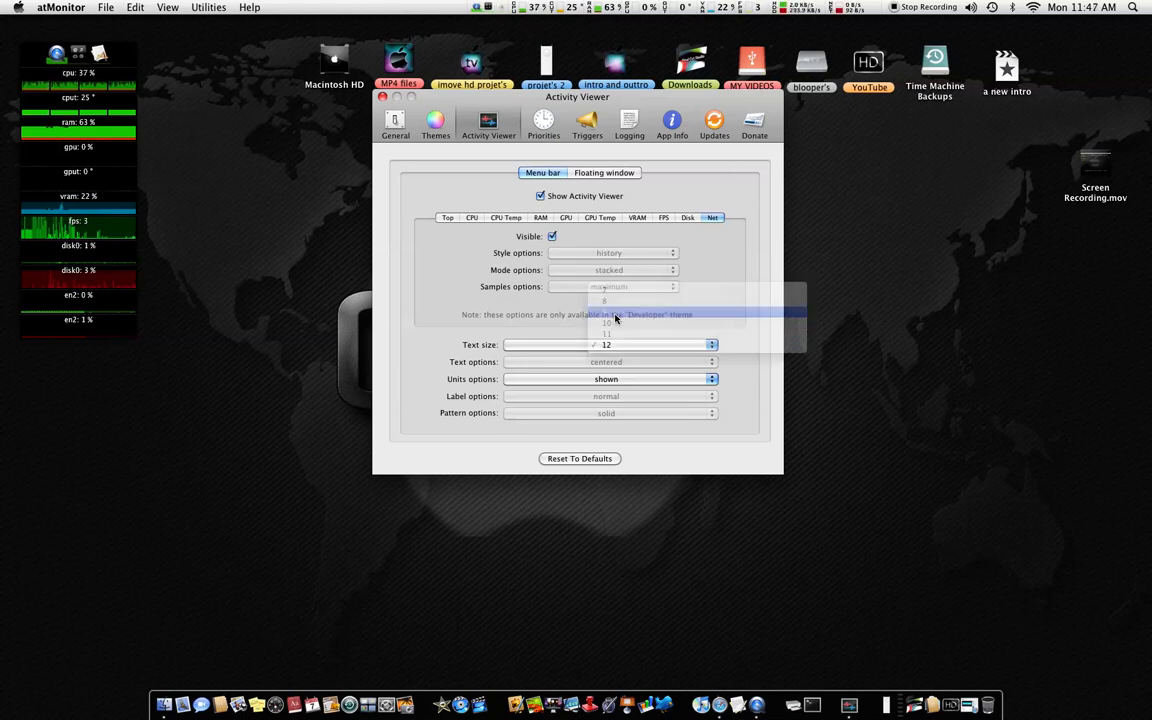
left_click(606, 333)
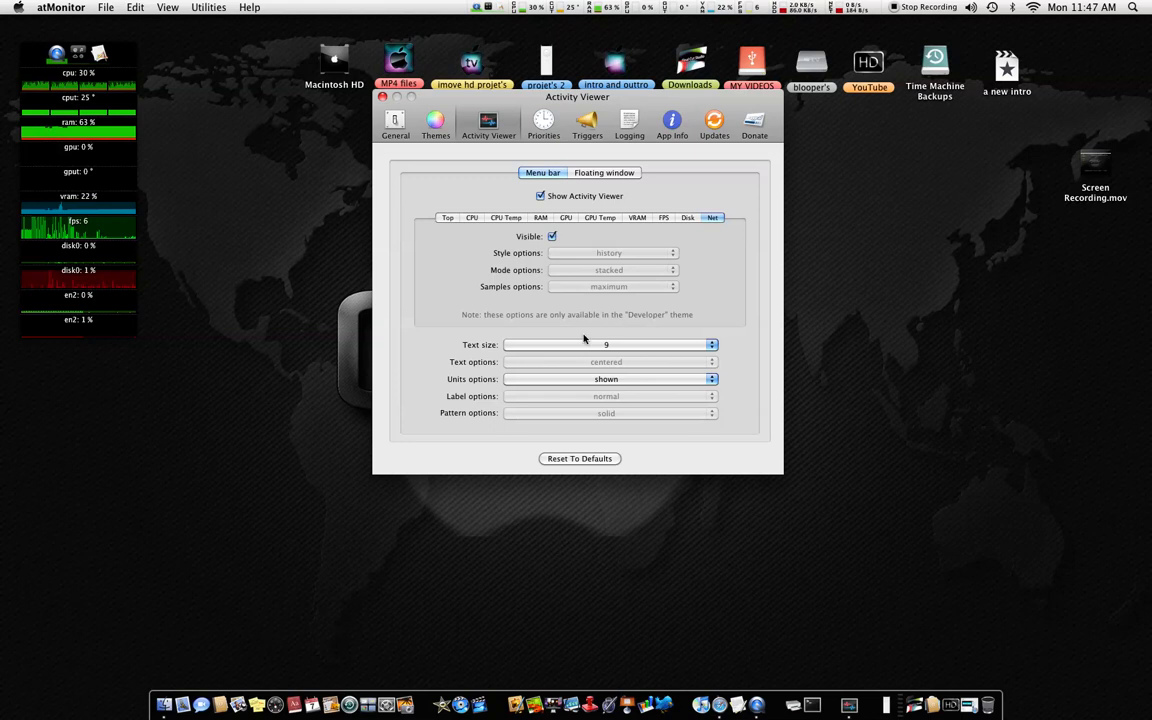
mouse_move(535, 381)
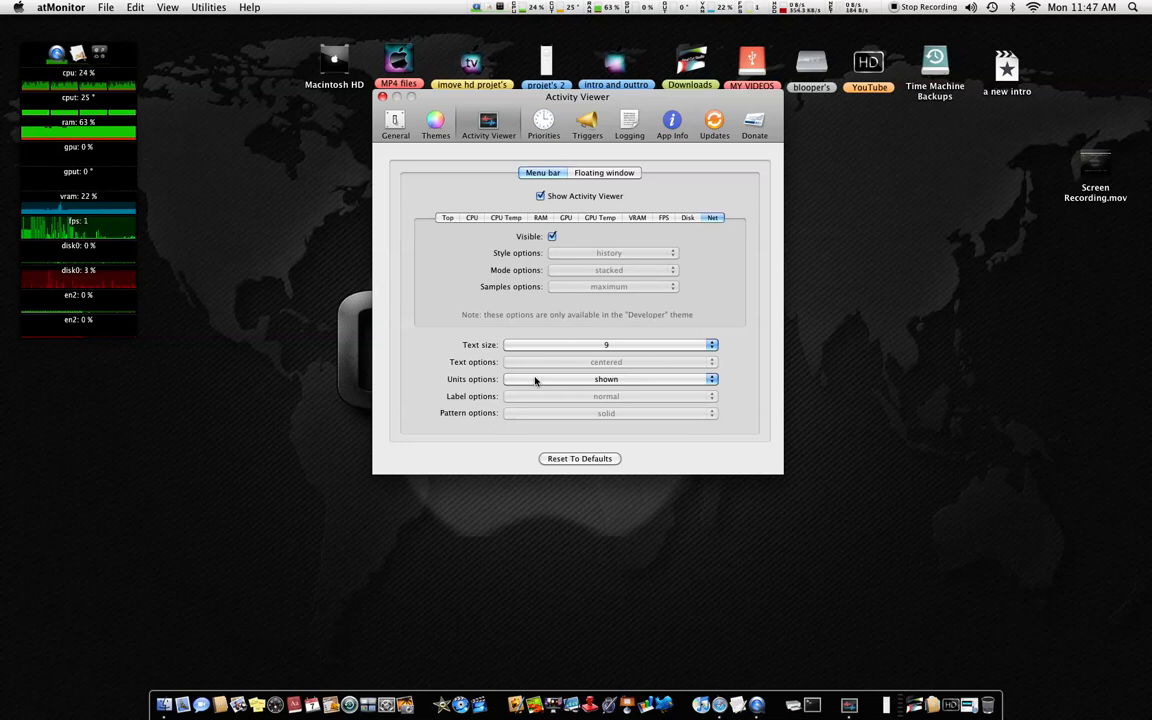
left_click(603, 172)
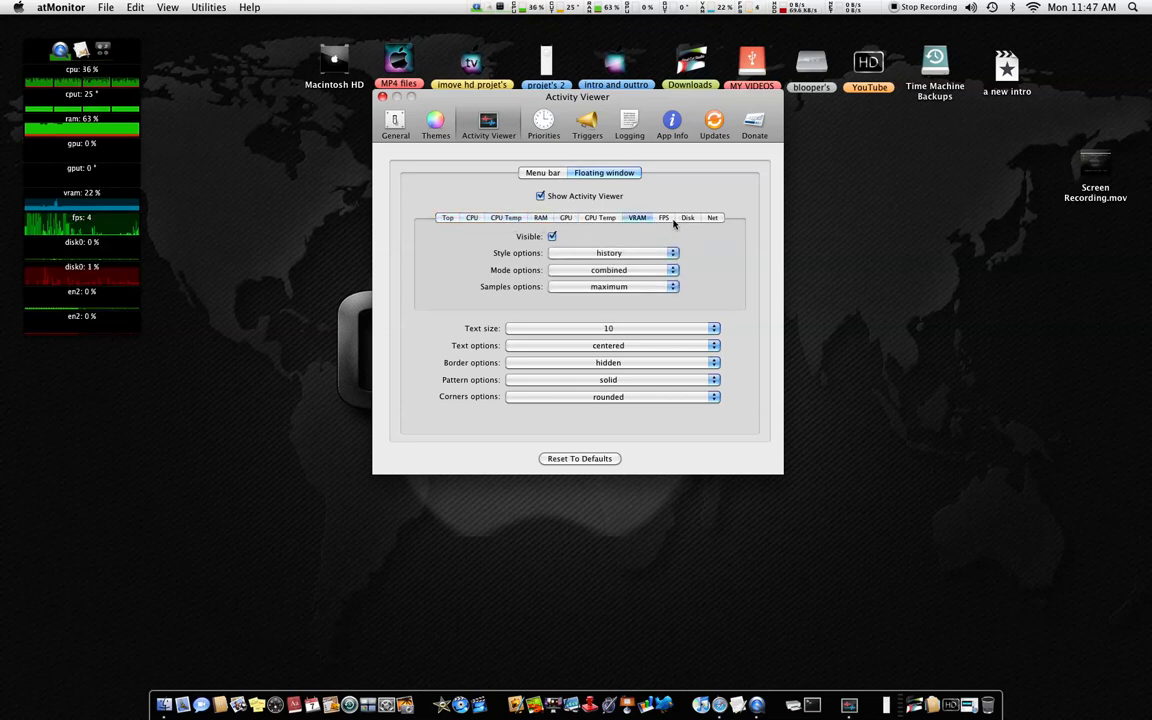
left_click(712, 217)
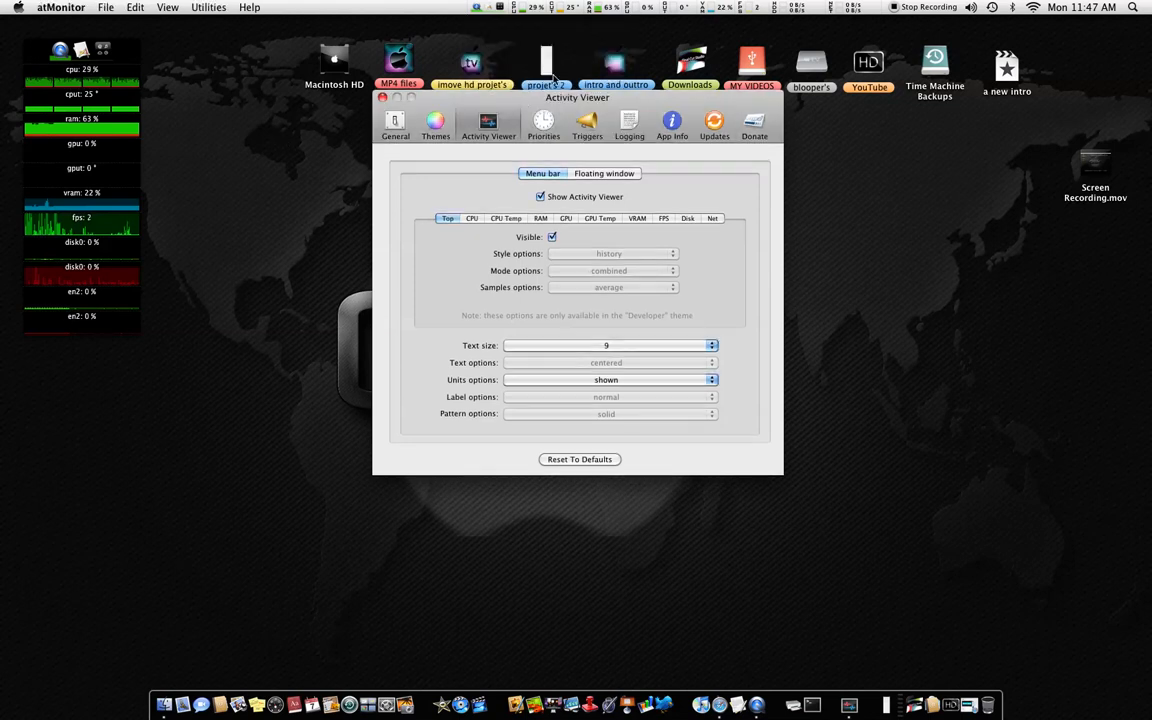
Step: Show the CPU Temp monitor's per-core temperatures and its menu bar settings
left_click(471, 218)
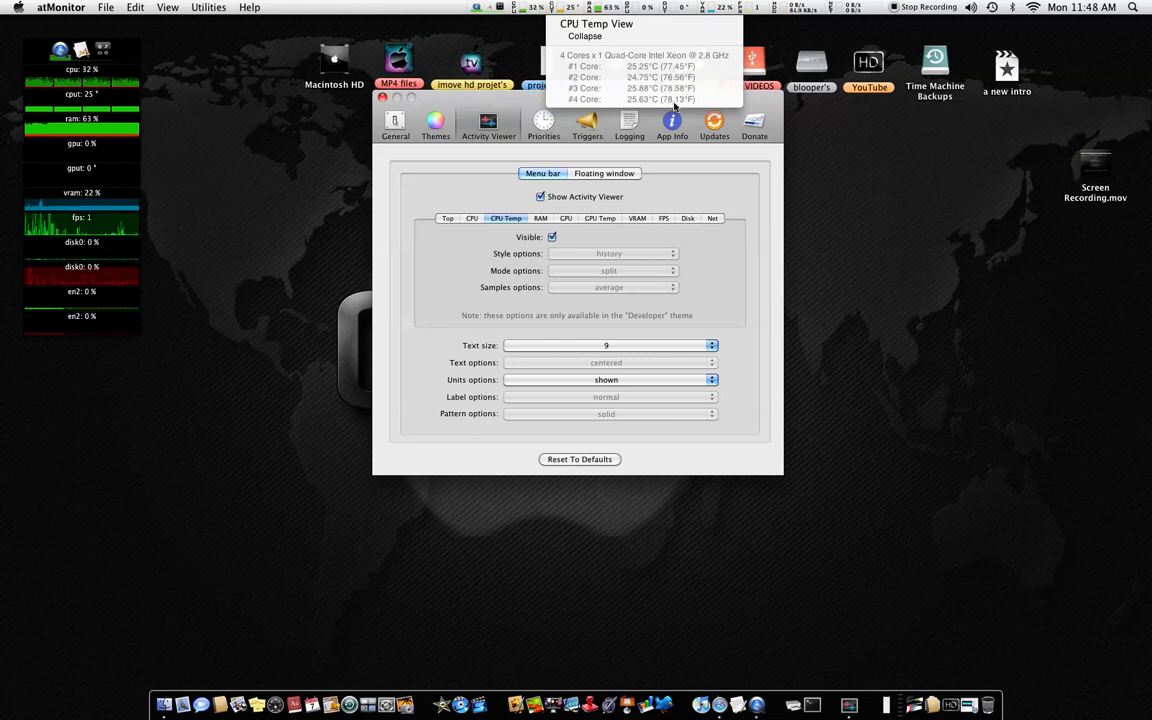
mouse_move(865, 117)
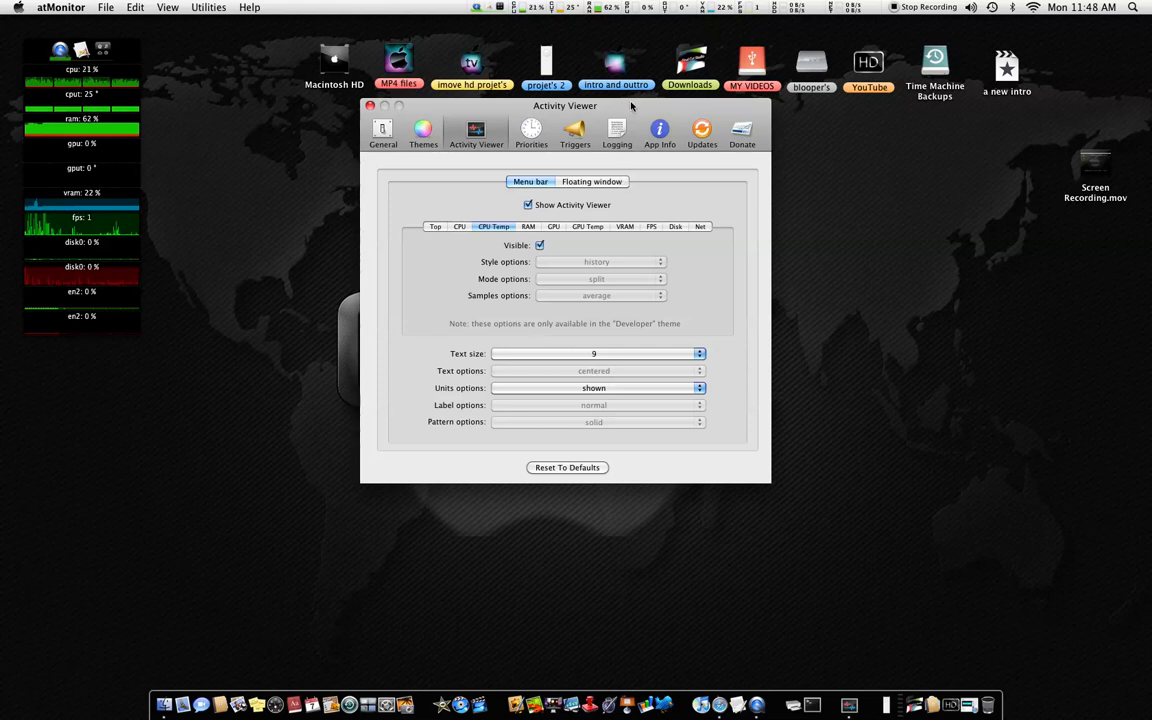
Step: Nudge the preferences window left, toggle Floating window and Menu bar options, and go to Themes
left_click_drag(565, 107, 541, 107)
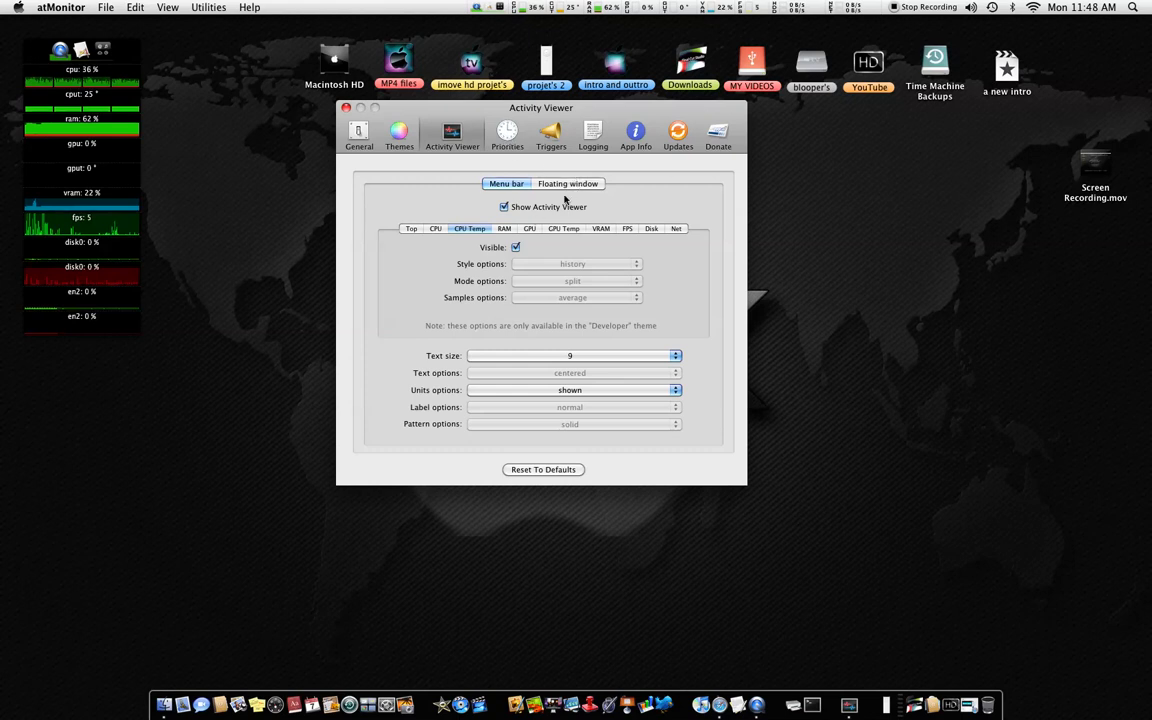
left_click(568, 183)
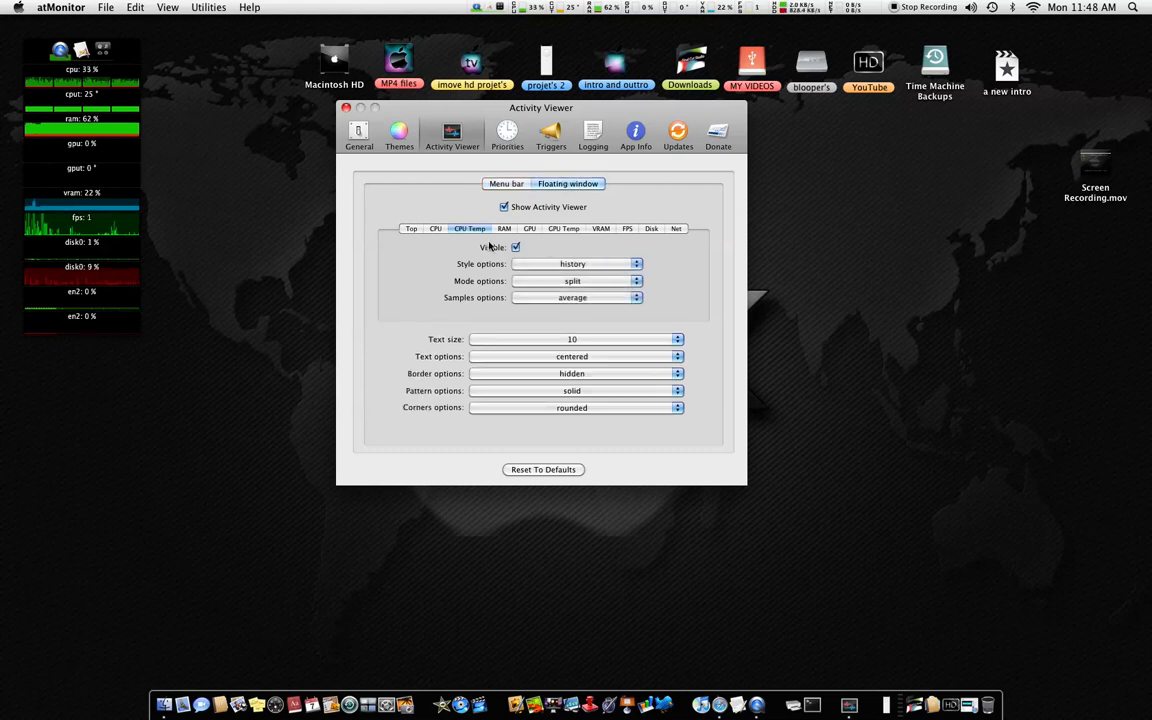
left_click(505, 183)
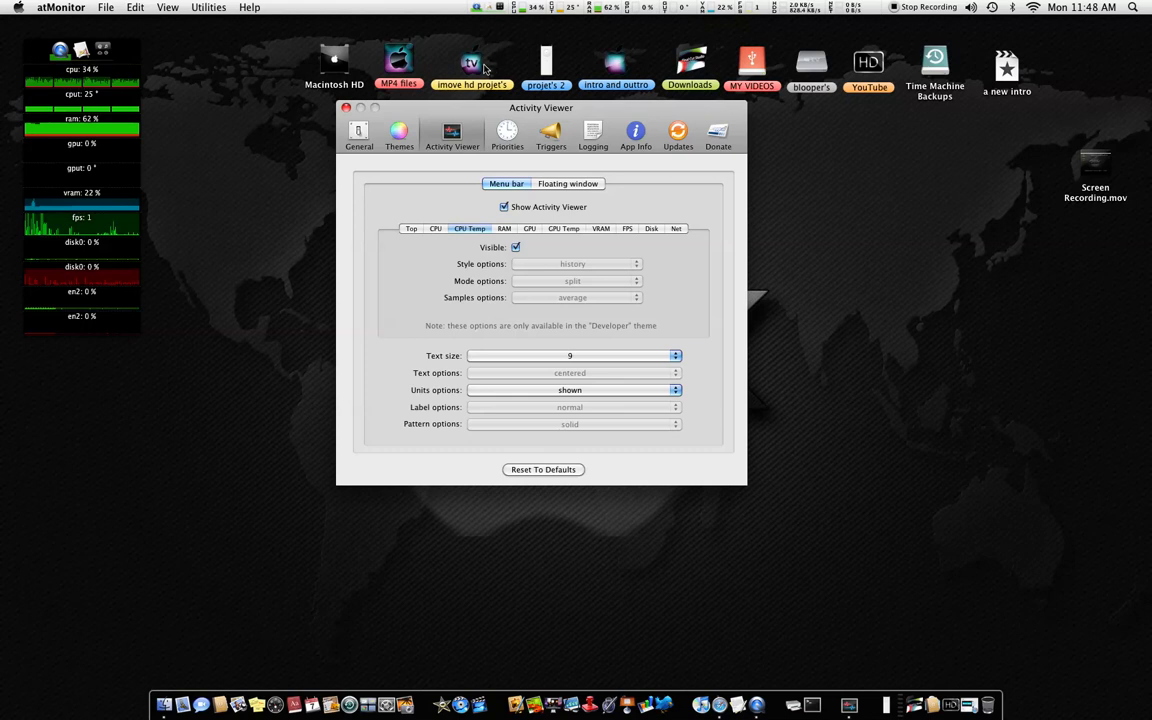
left_click(567, 183)
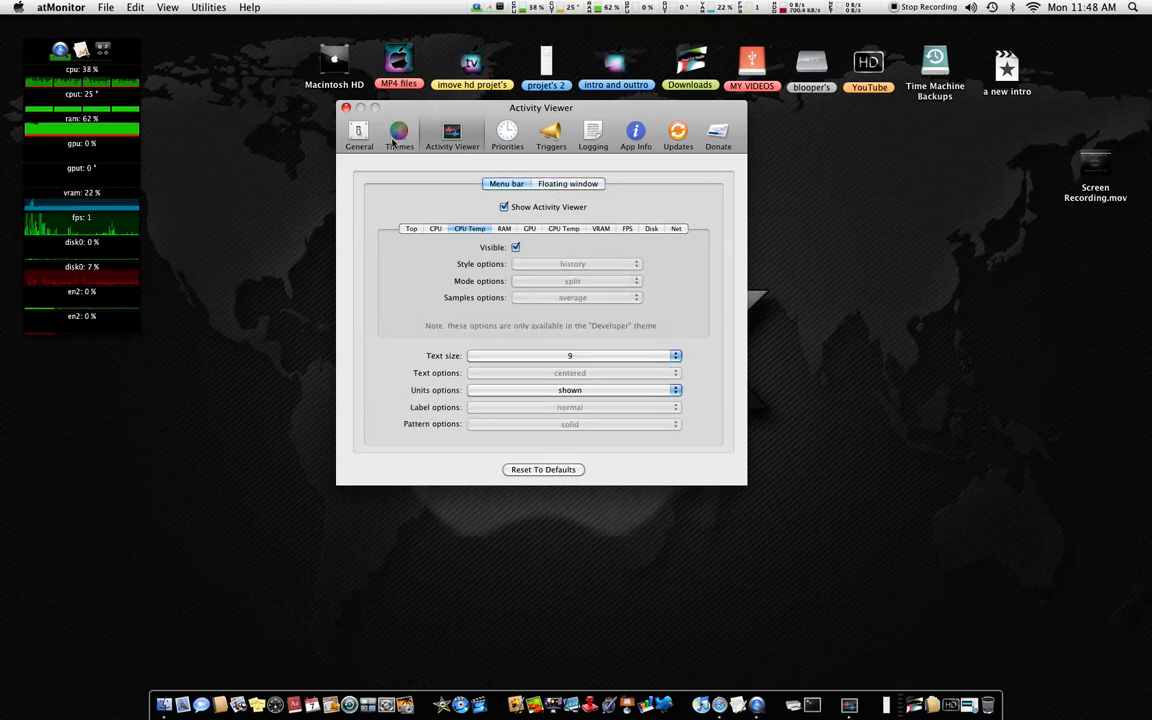
left_click(399, 131)
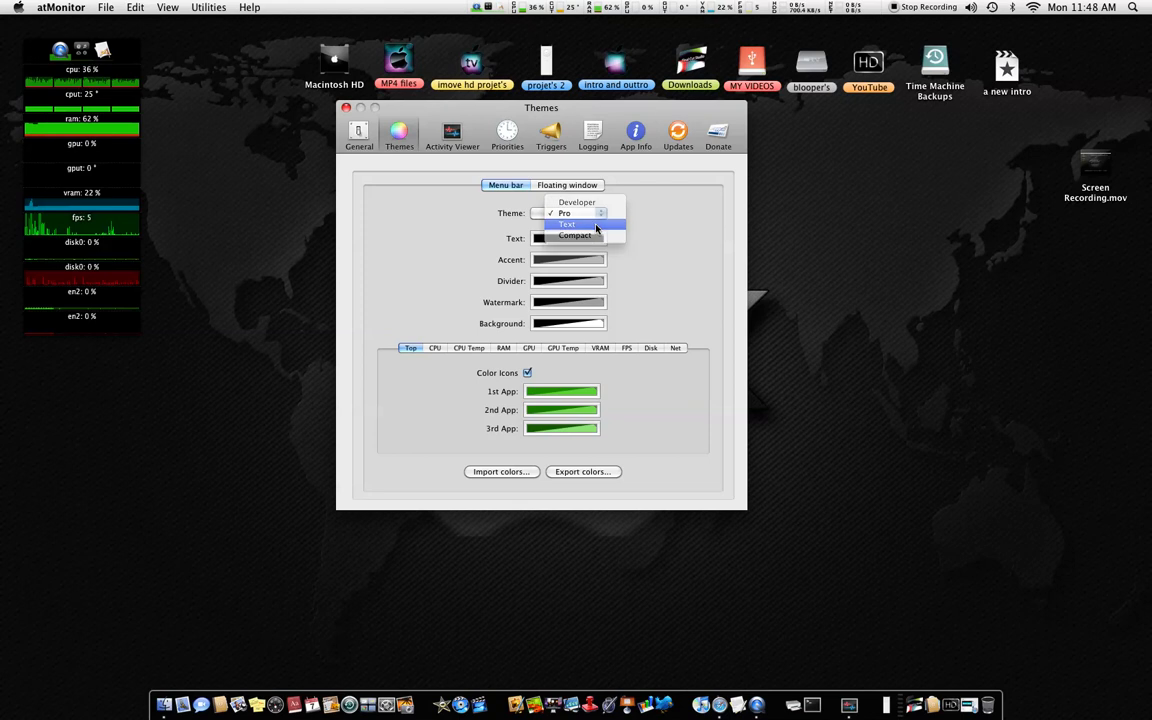
Step: Preview the Text and Compact menu bar themes, then restore the Pro theme
left_click(567, 224)
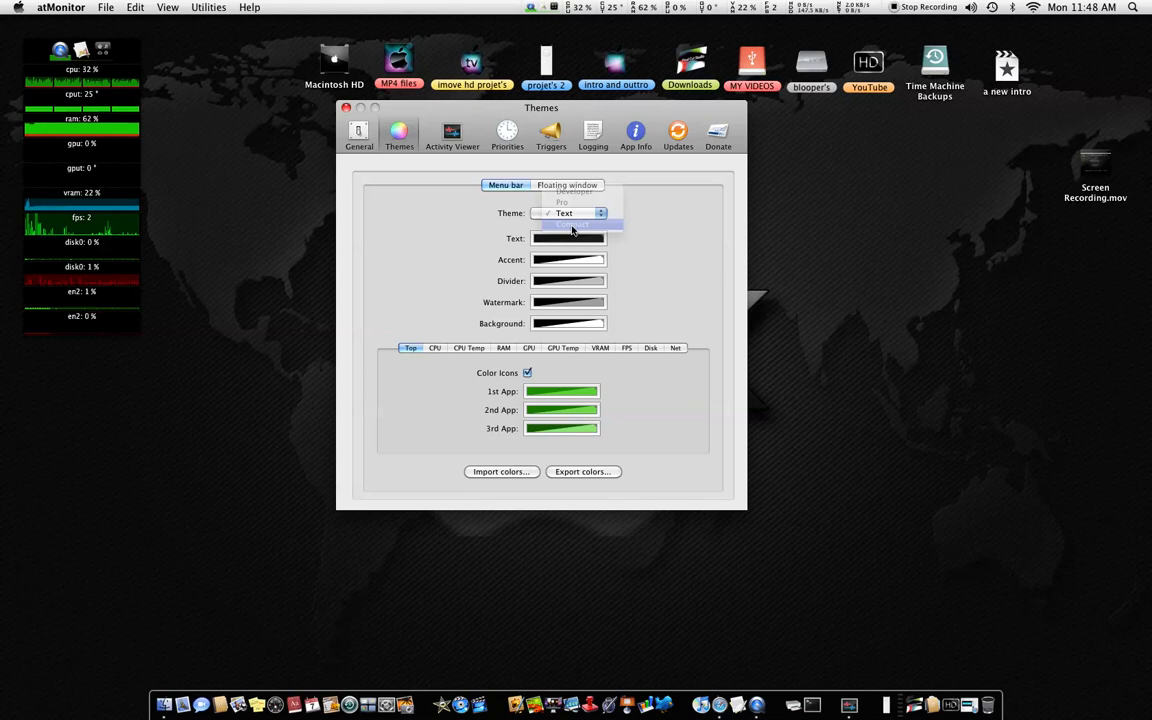
left_click(570, 225)
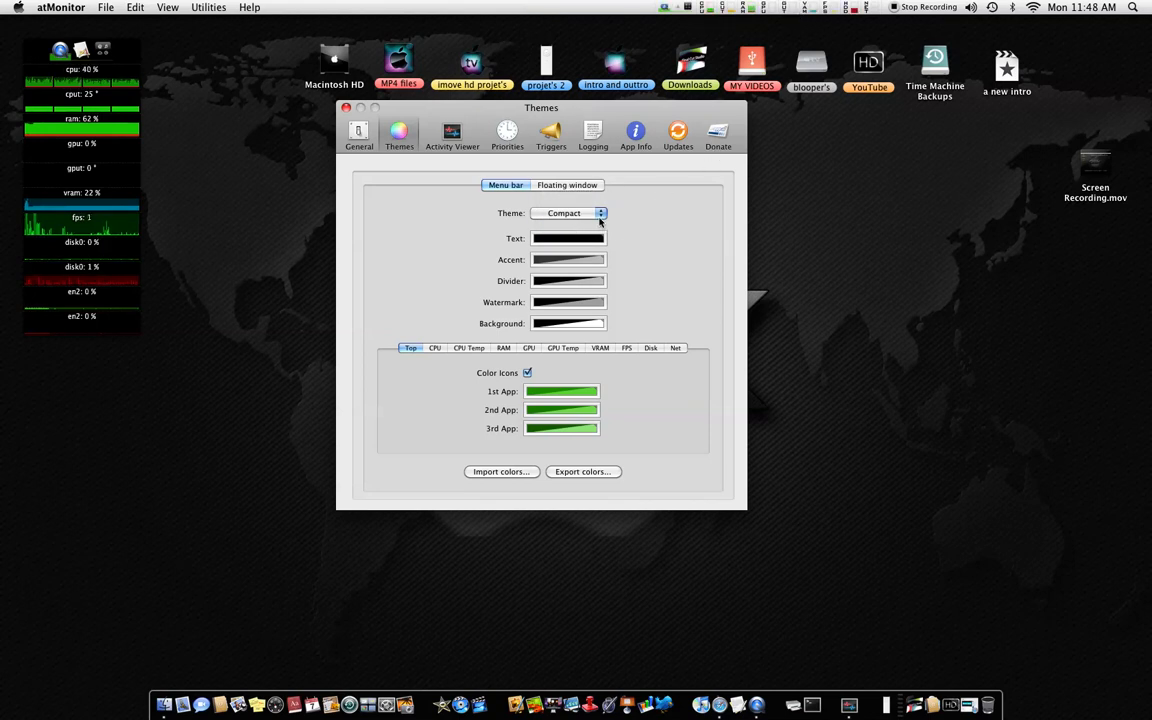
left_click(569, 213)
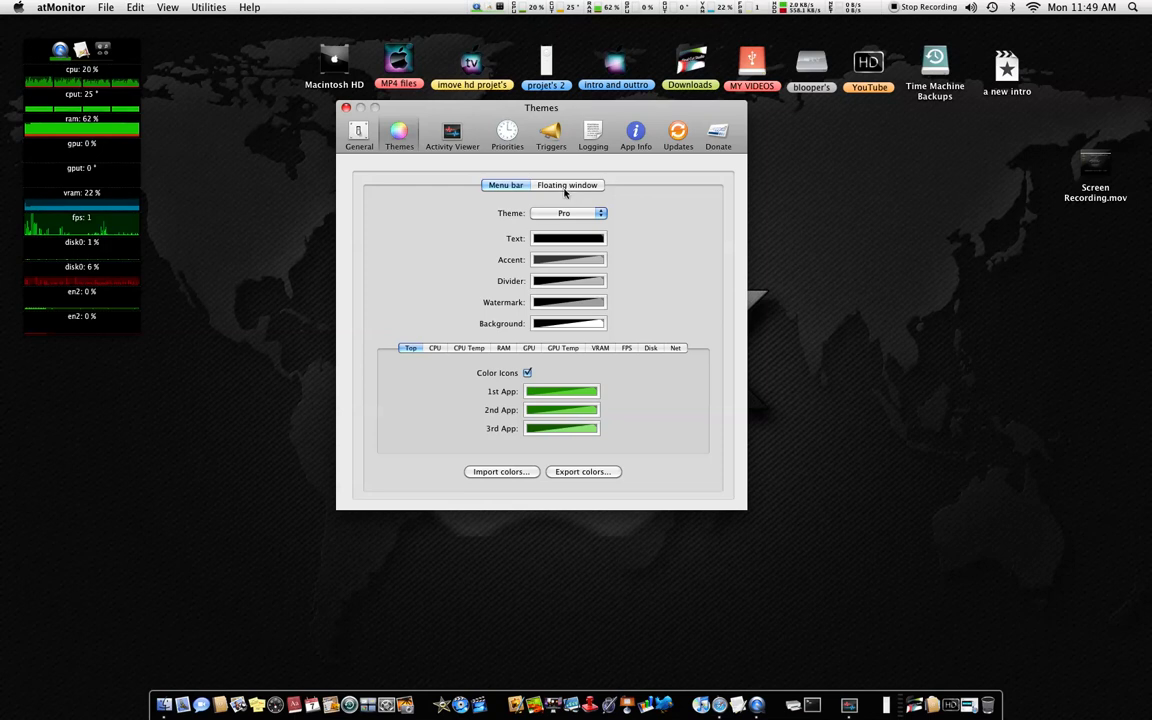
left_click(468, 348)
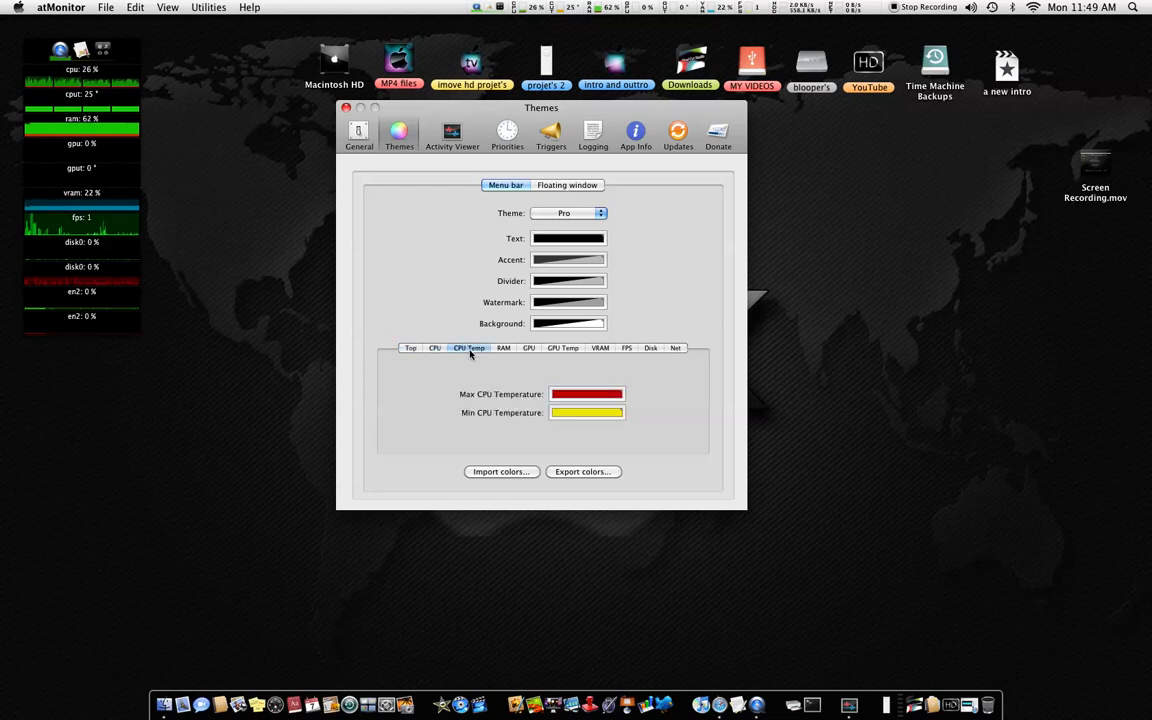
left_click(504, 348)
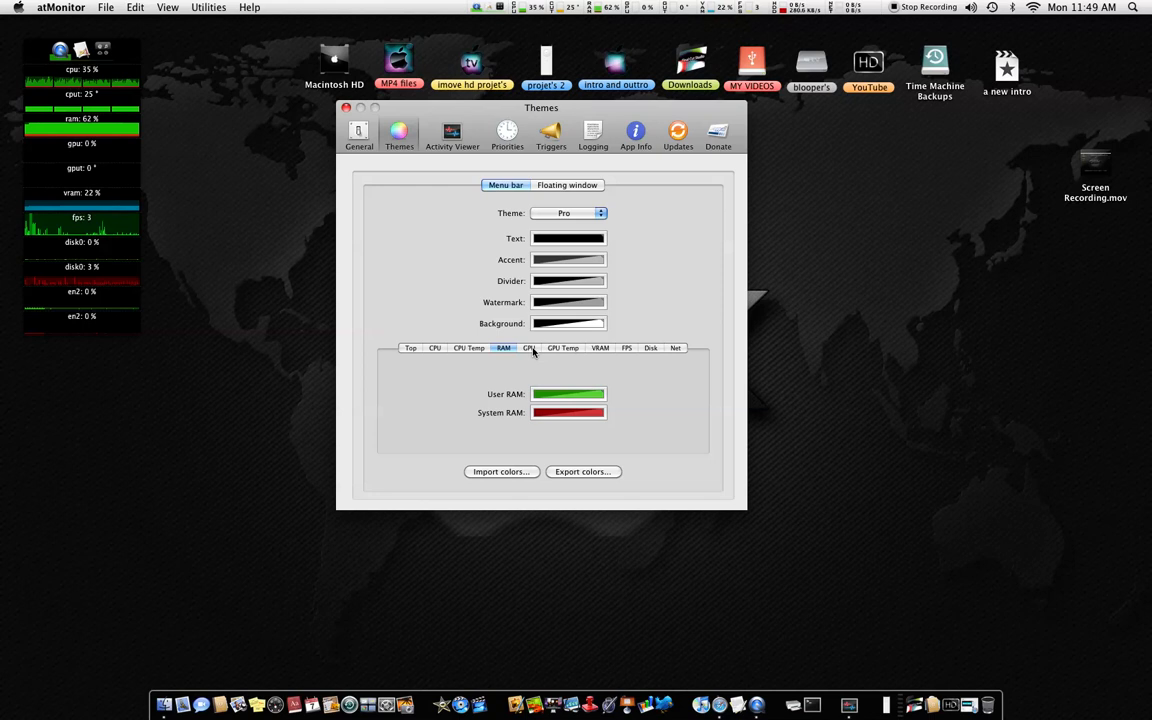
left_click(600, 348)
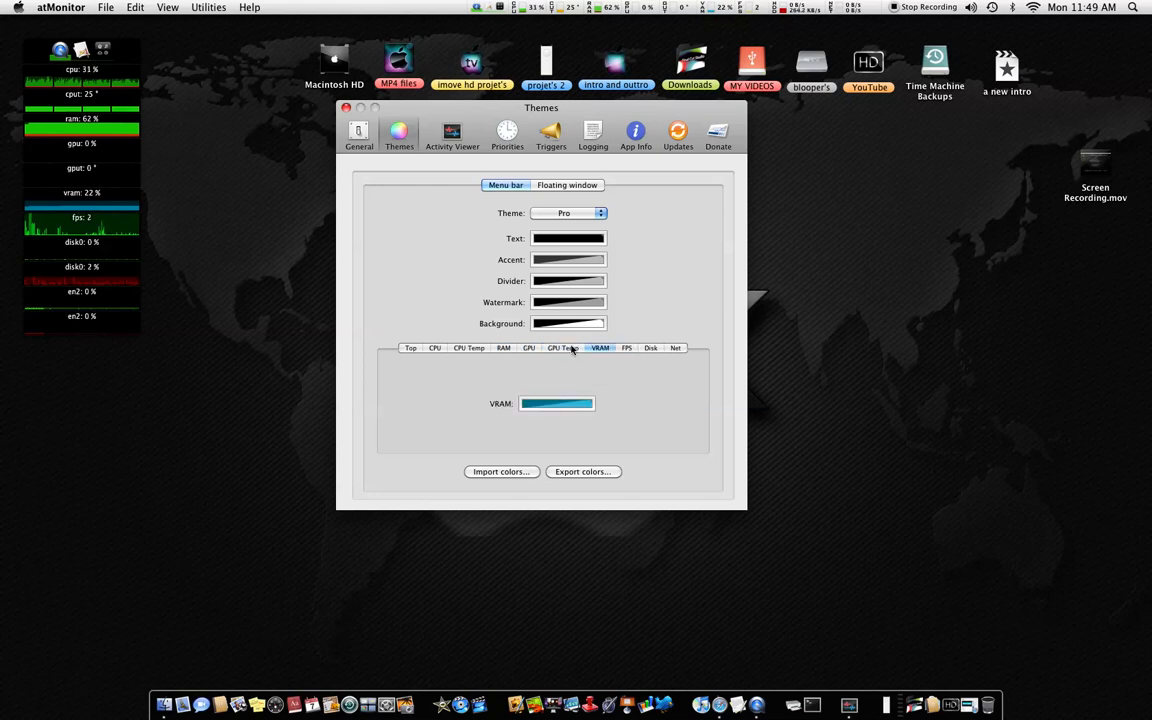
left_click(410, 348)
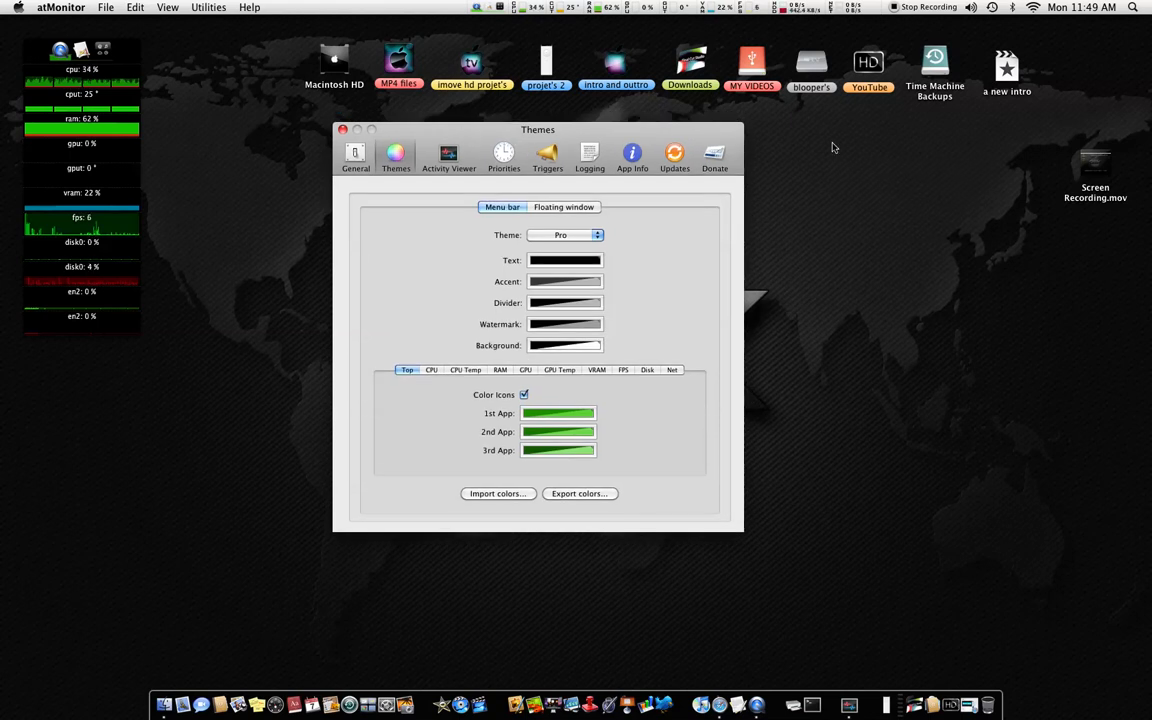
mouse_move(476, 621)
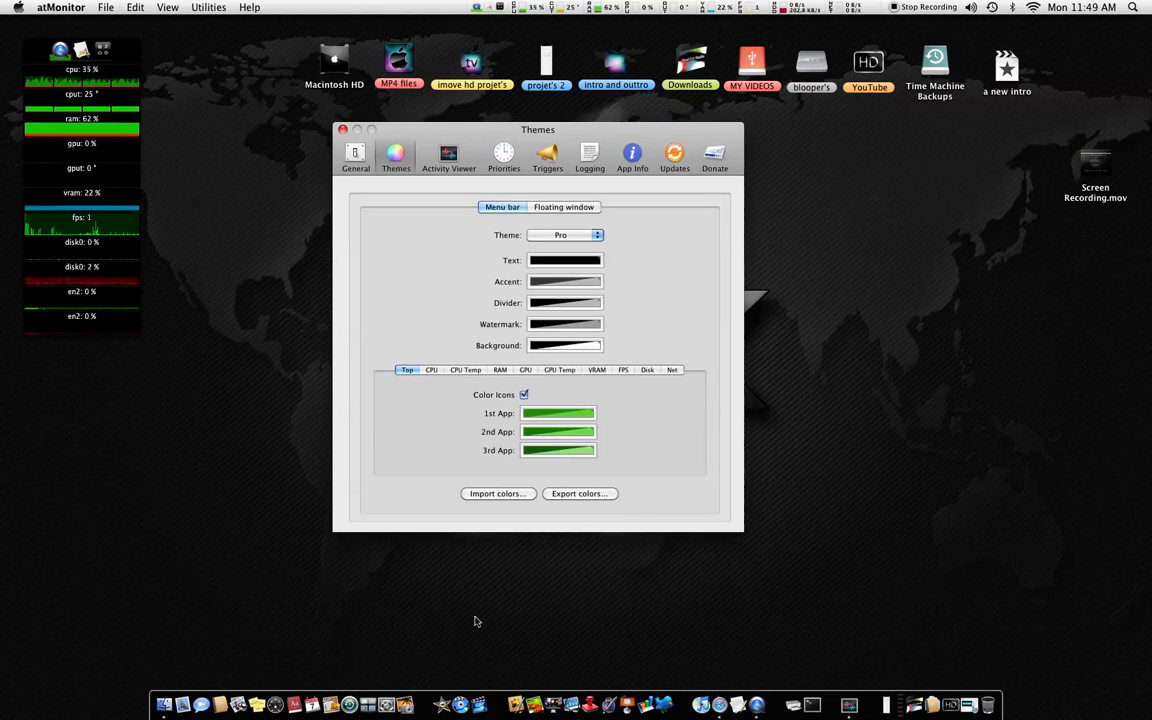
mouse_move(540, 622)
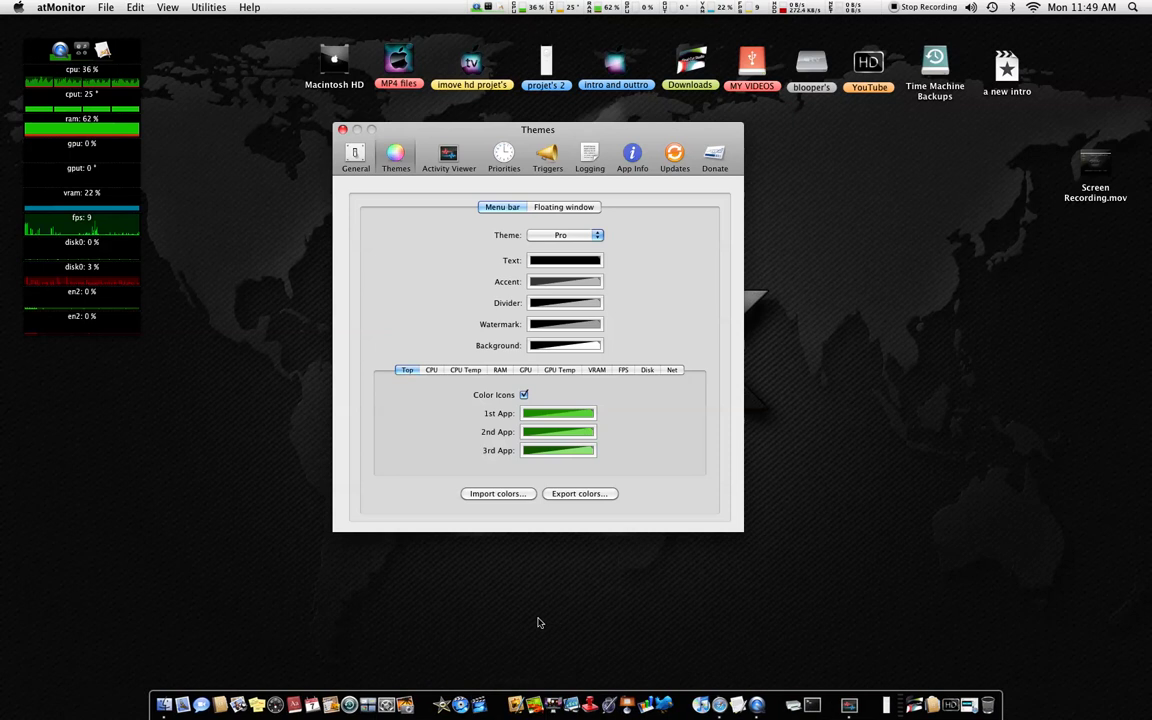
mouse_move(205, 678)
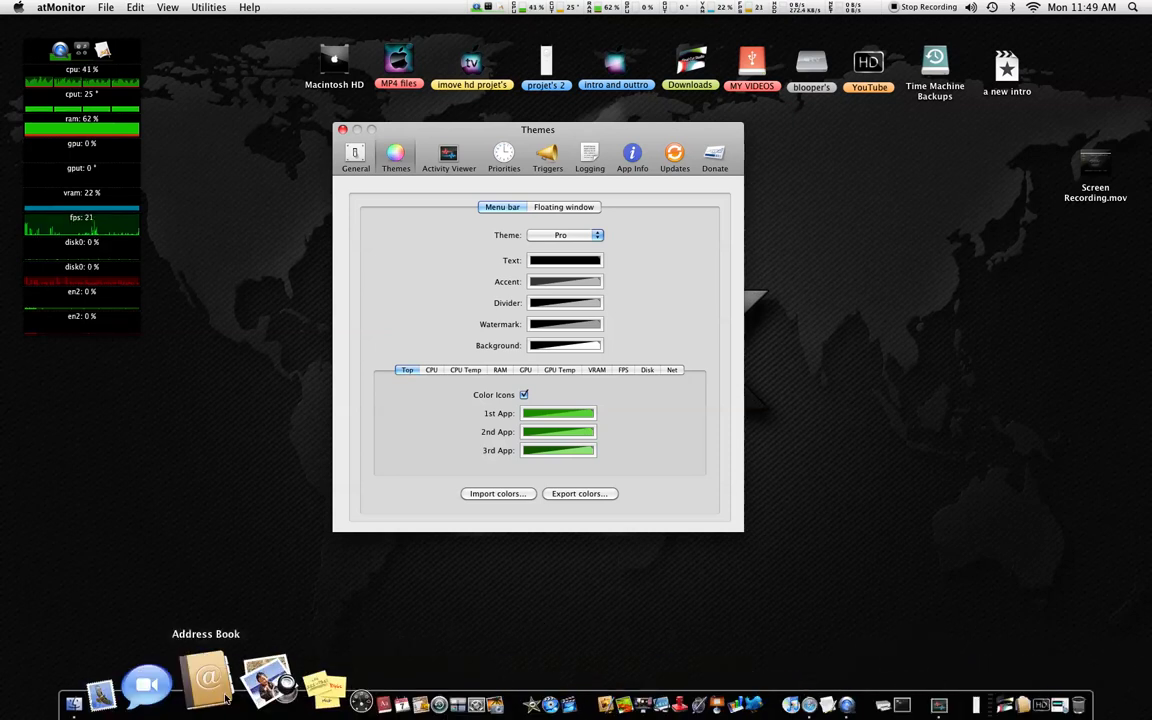